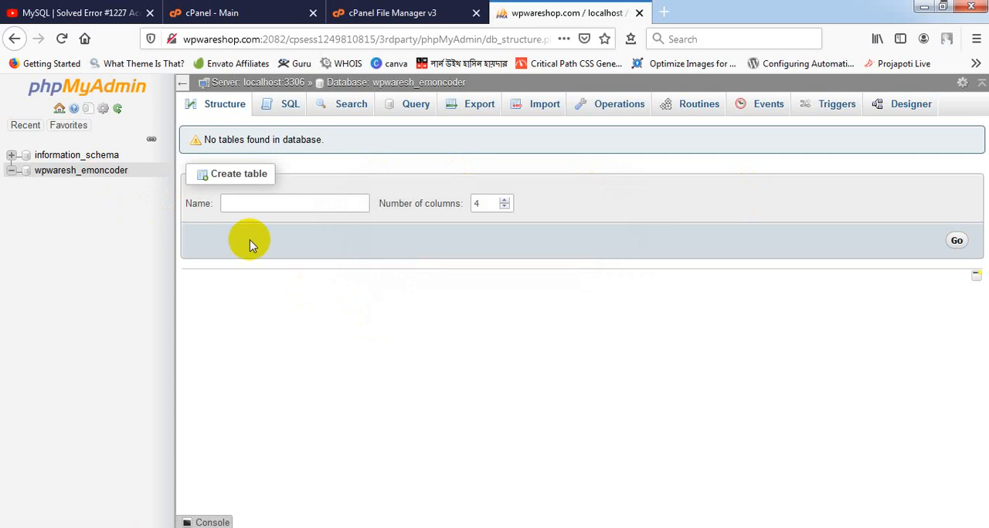
mouse_move(313, 387)
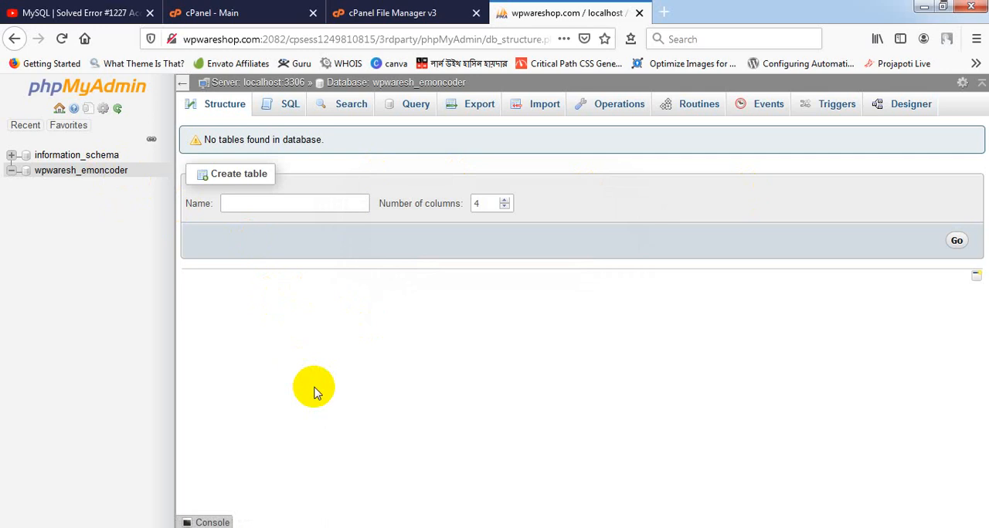
mouse_move(133, 223)
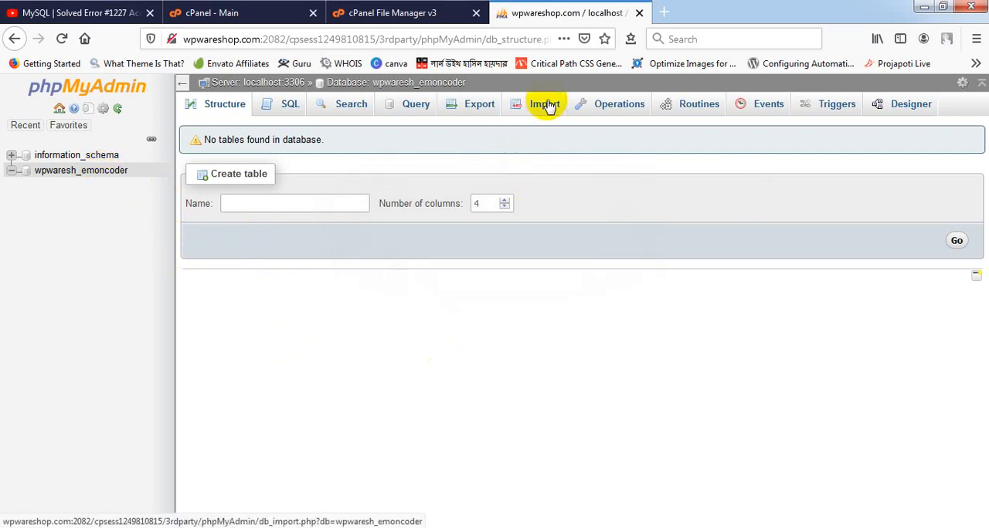
mouse_move(541, 108)
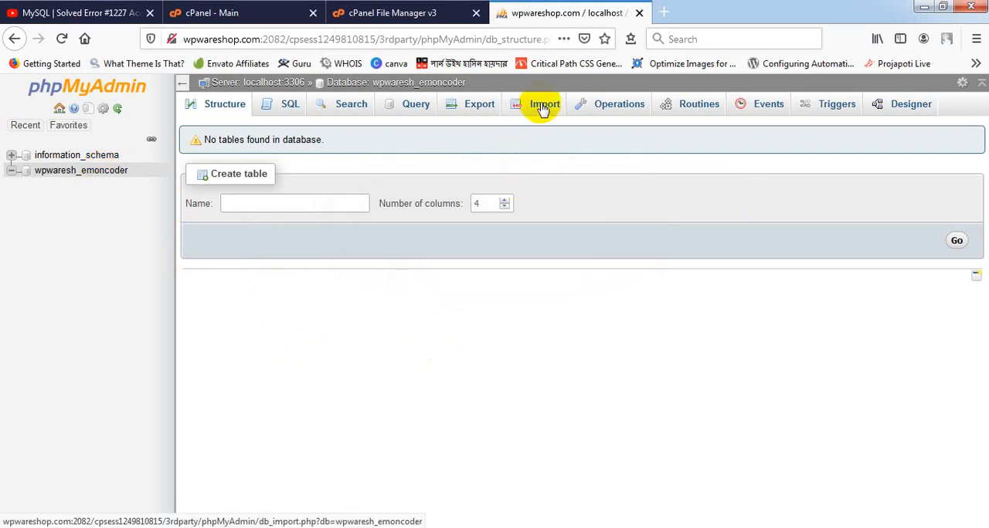
Choose emoncoder_affiliatebd.sql from D:\wpwareshop-backup\29 June 2020 - Copy as the import file.
left_click(544, 103)
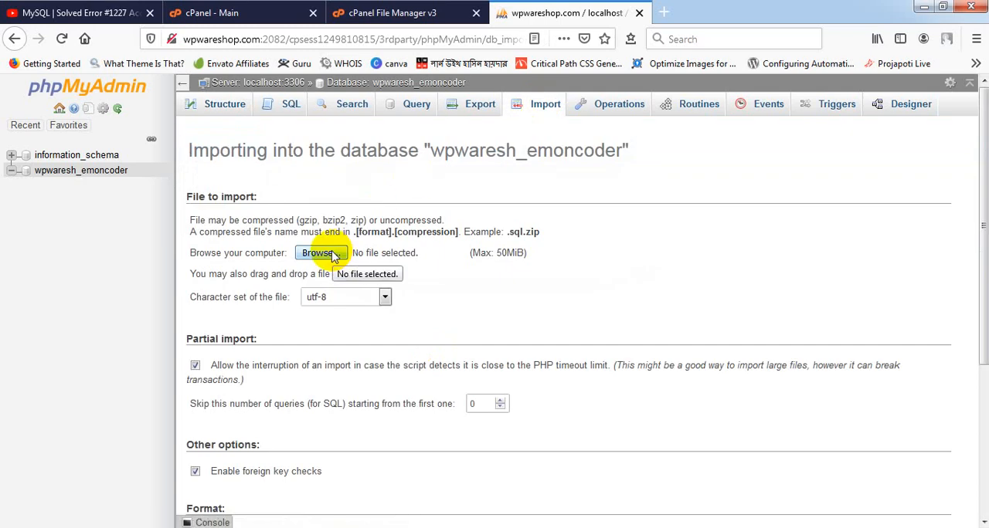
left_click(321, 253)
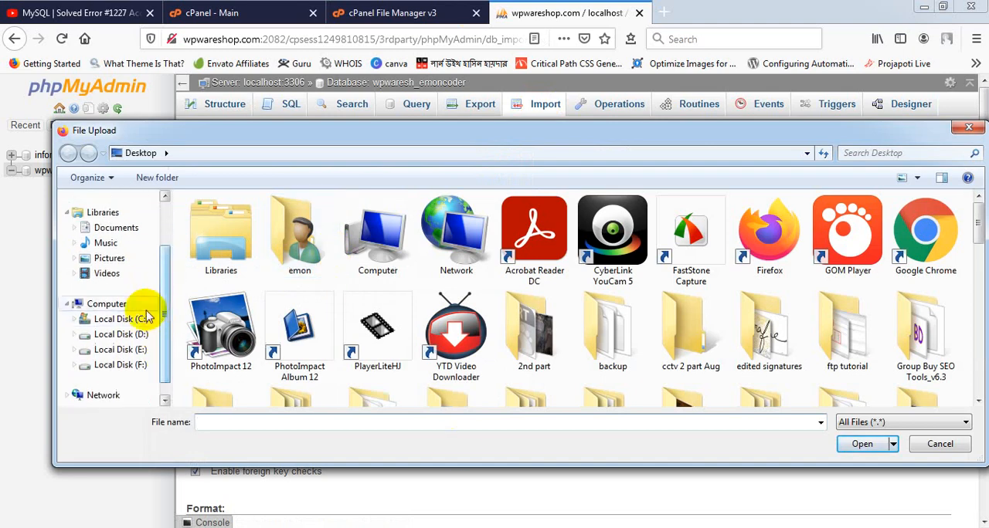
left_click(121, 334)
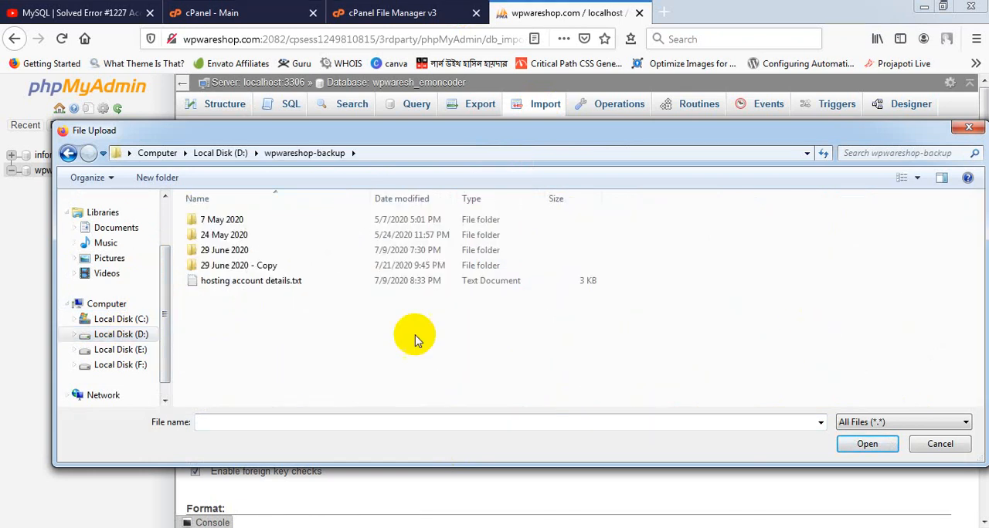
left_click(238, 266)
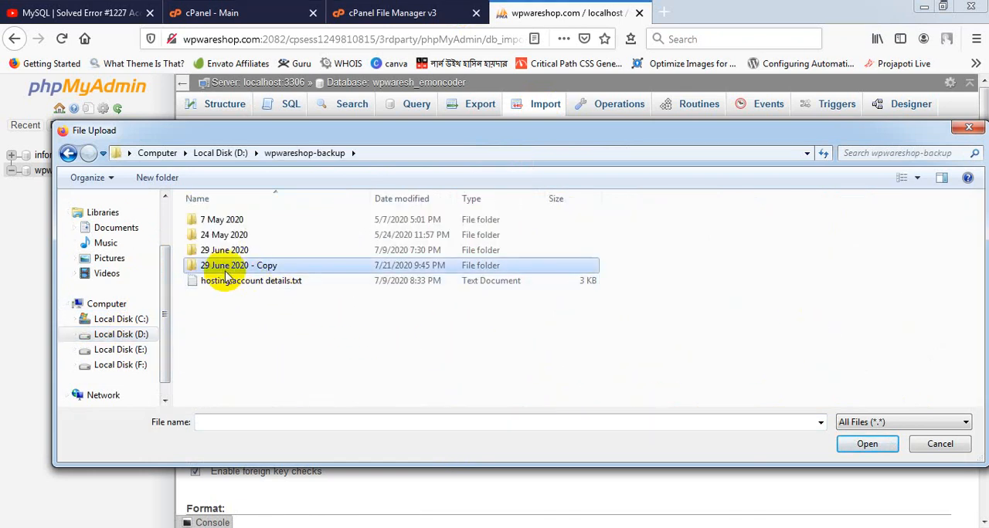
double_click(238, 266)
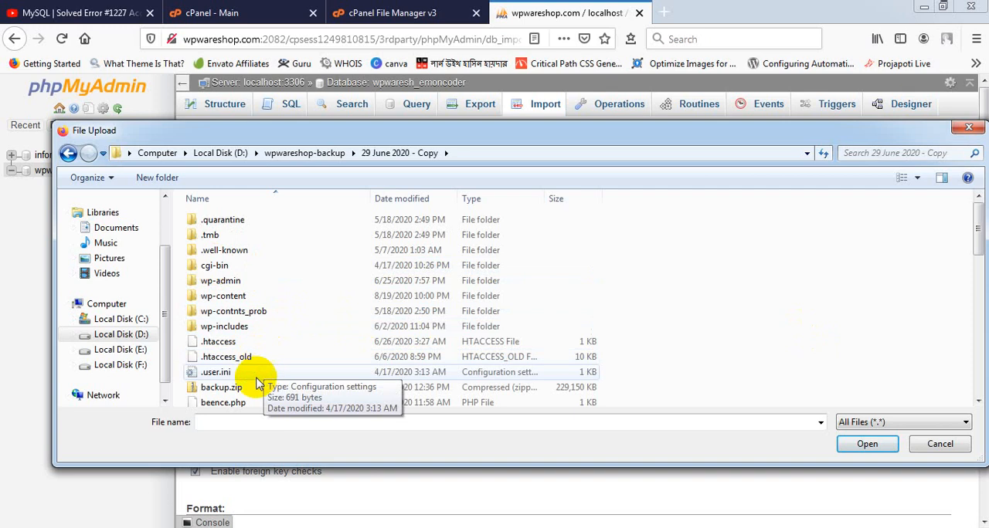
scroll("down", 3)
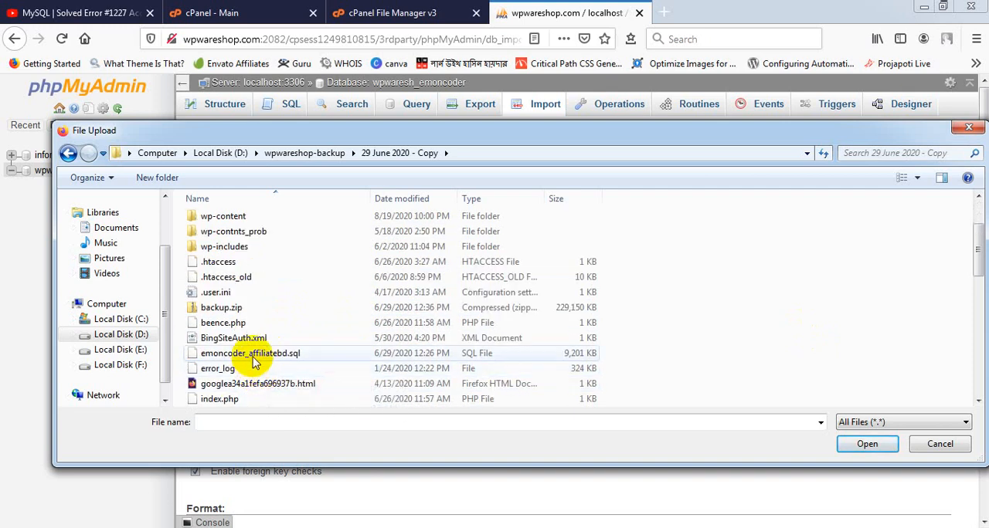
mouse_move(257, 362)
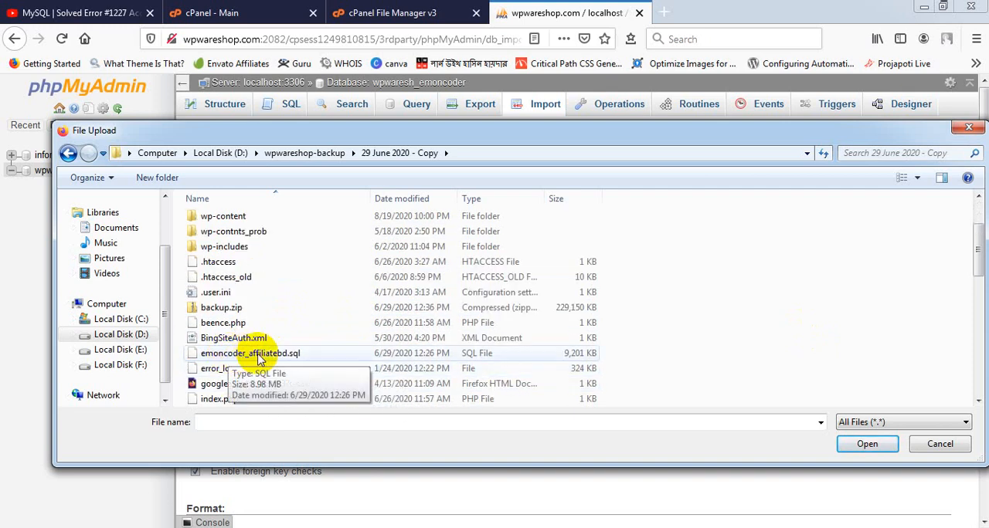
left_click(251, 352)
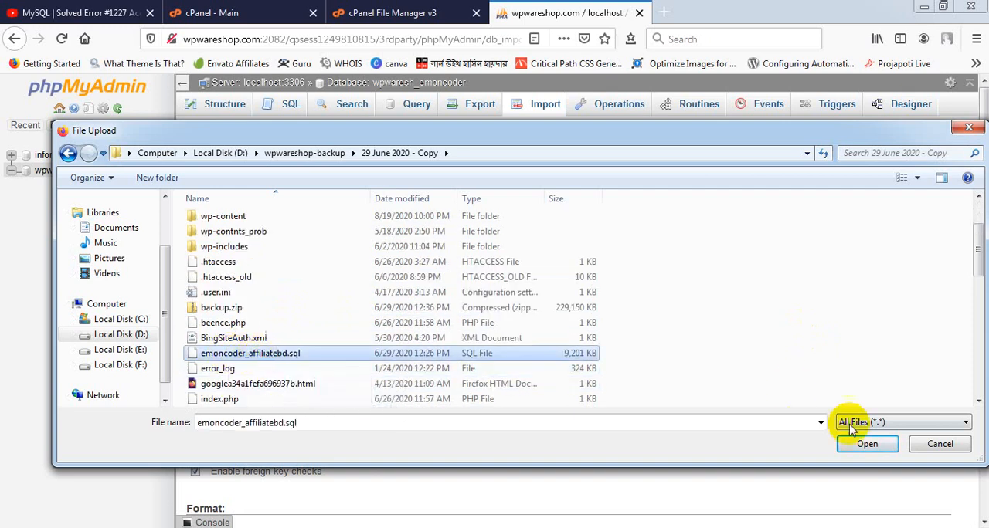
left_click(869, 446)
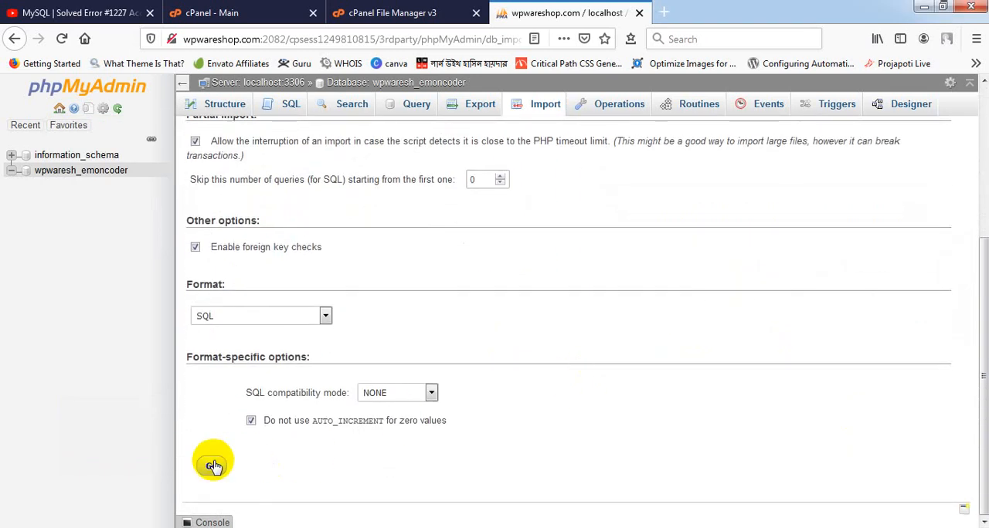
Submit the SQL import with Go; it fails with error #1227 for missing SUPER privilege.
left_click(213, 466)
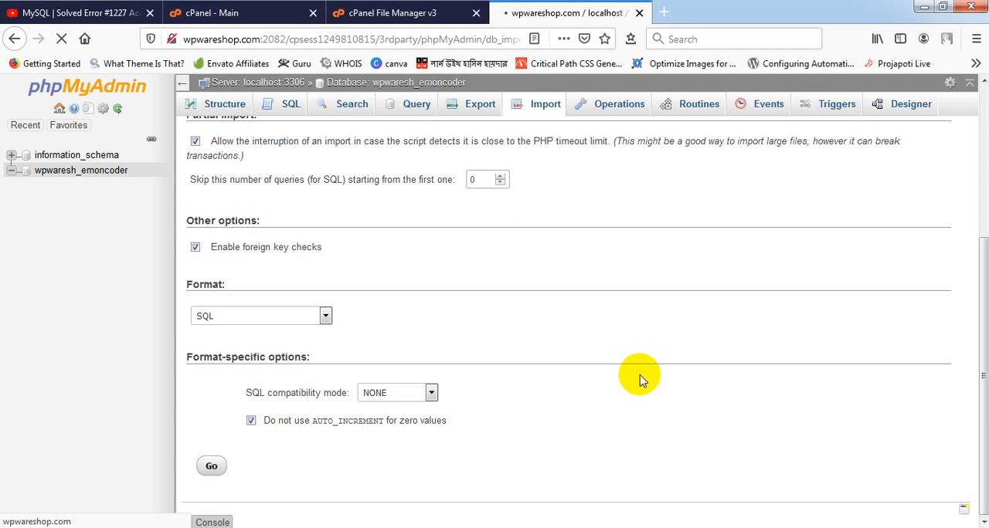
mouse_move(621, 433)
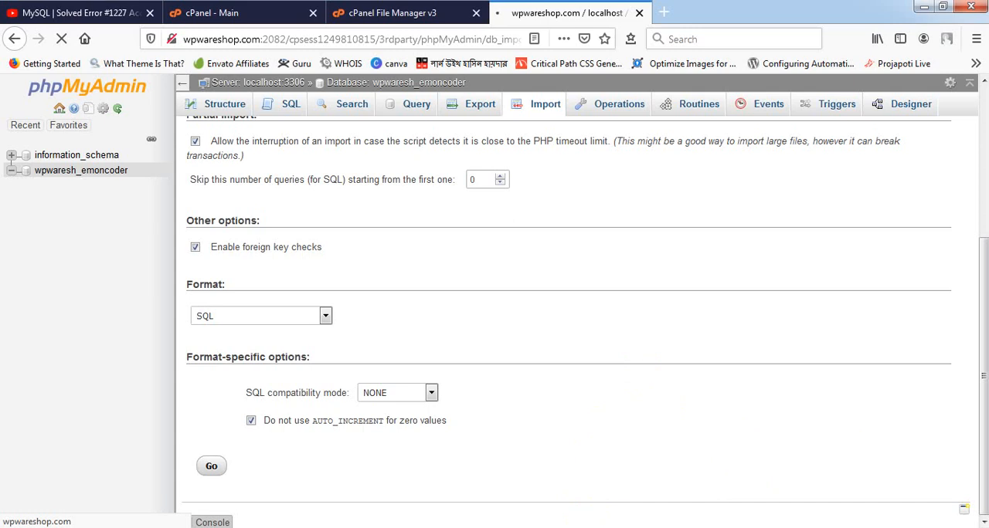
left_click(212, 466)
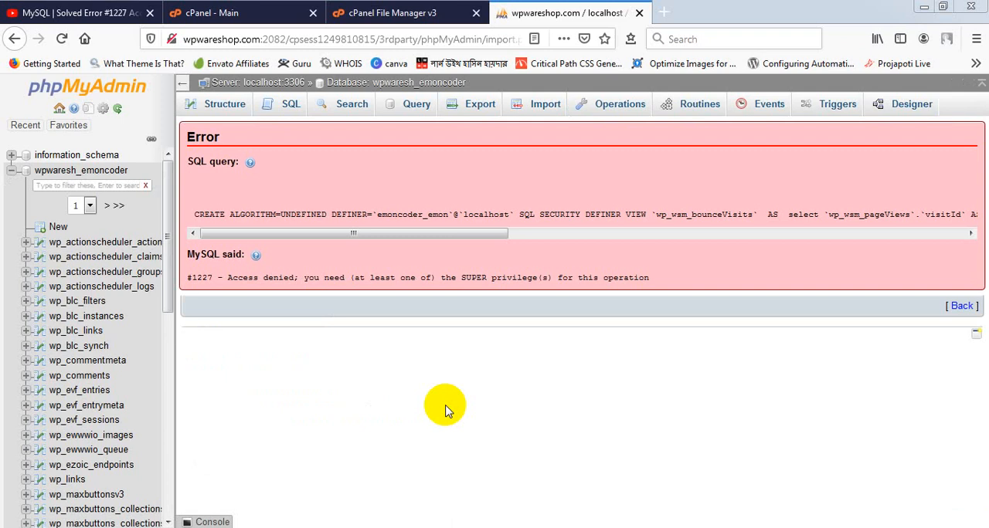
mouse_move(467, 377)
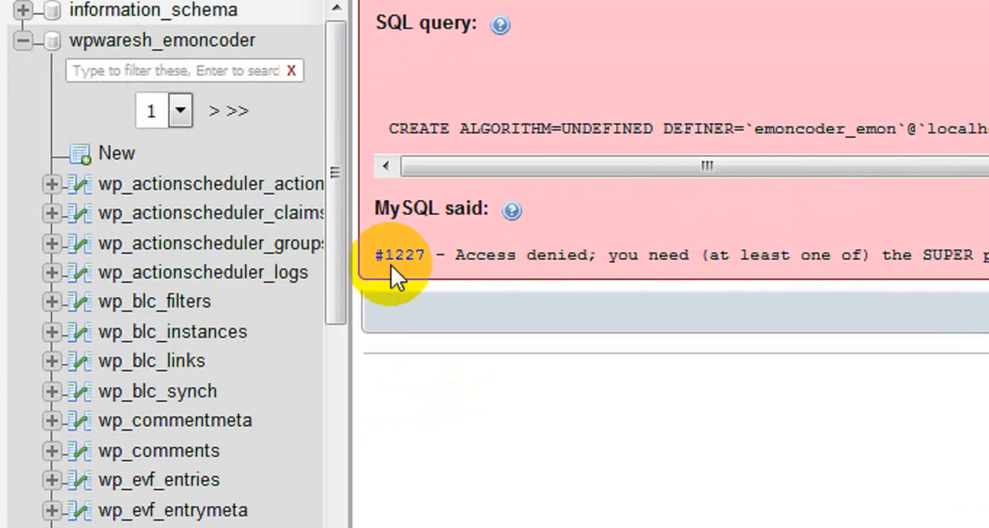
mouse_move(415, 275)
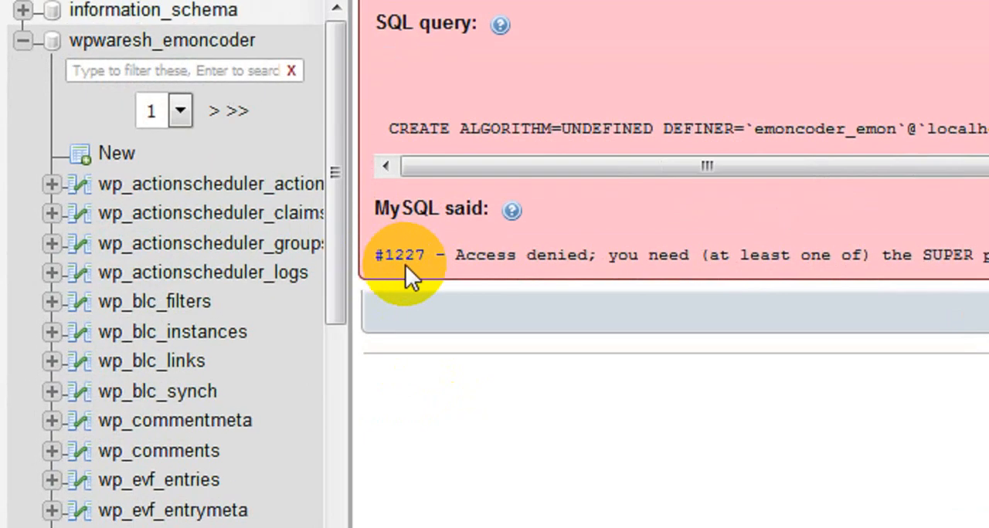
mouse_move(640, 294)
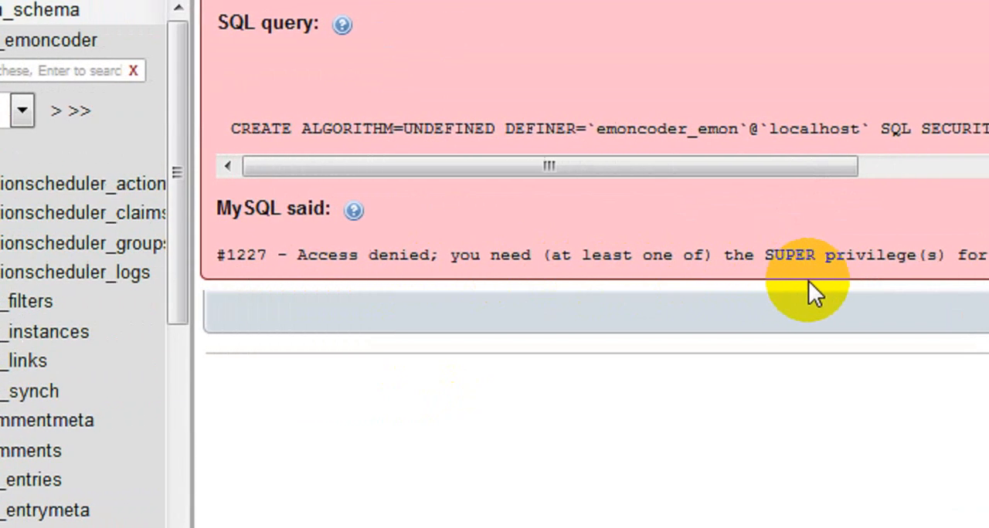
Scroll across the failing CREATE VIEW query under the #1227 error message.
scroll("right", 3)
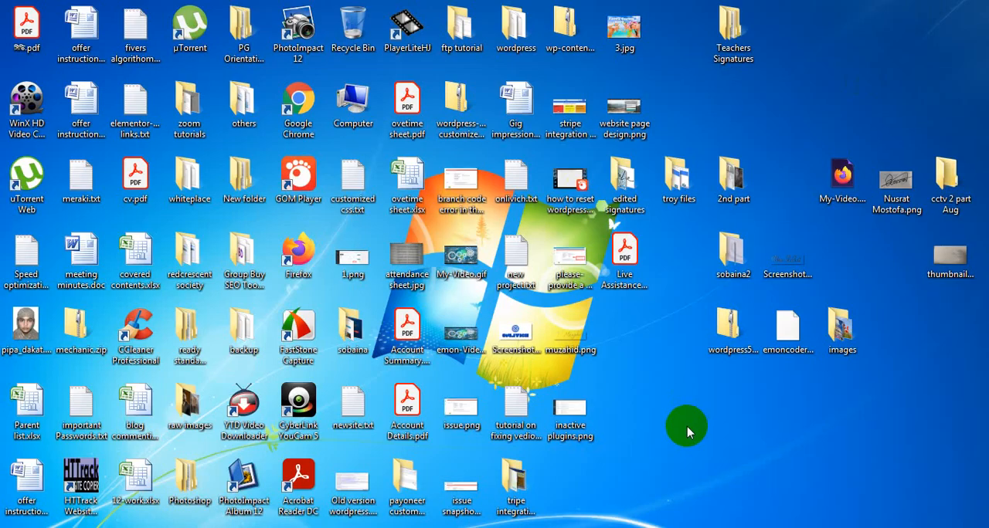
Browse to D:\wpwareshop-backup\29 June 2020 - Copy and bring up options for emoncoder_affiliatebd.sql.
left_click(352, 109)
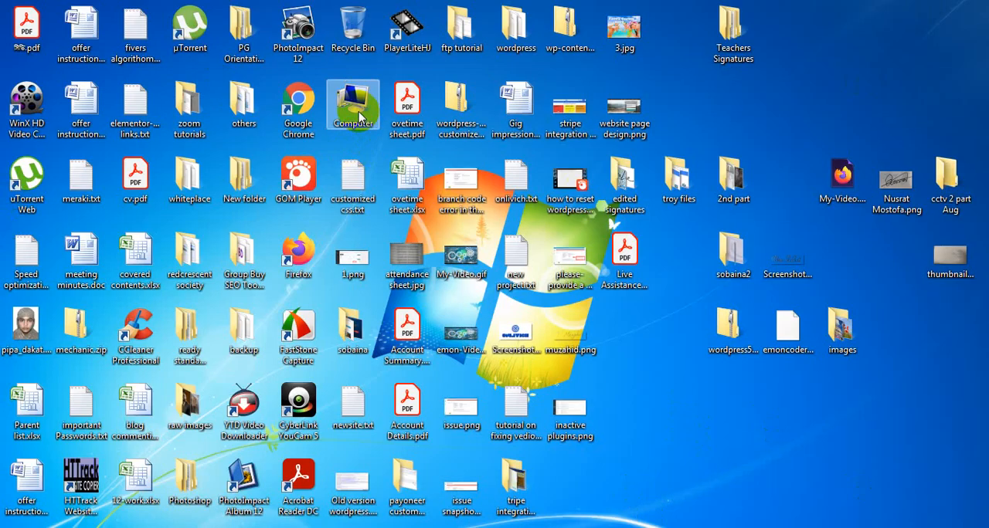
double_click(352, 102)
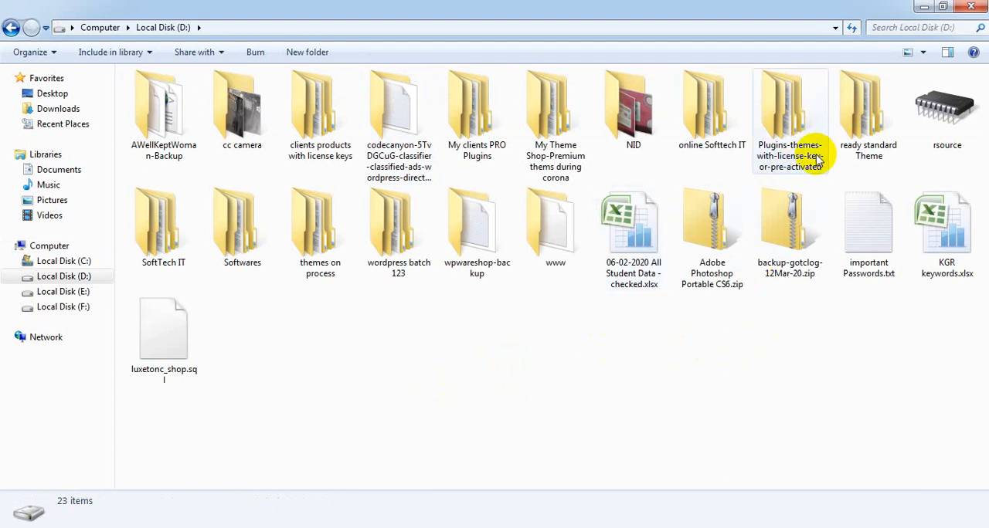
double_click(476, 220)
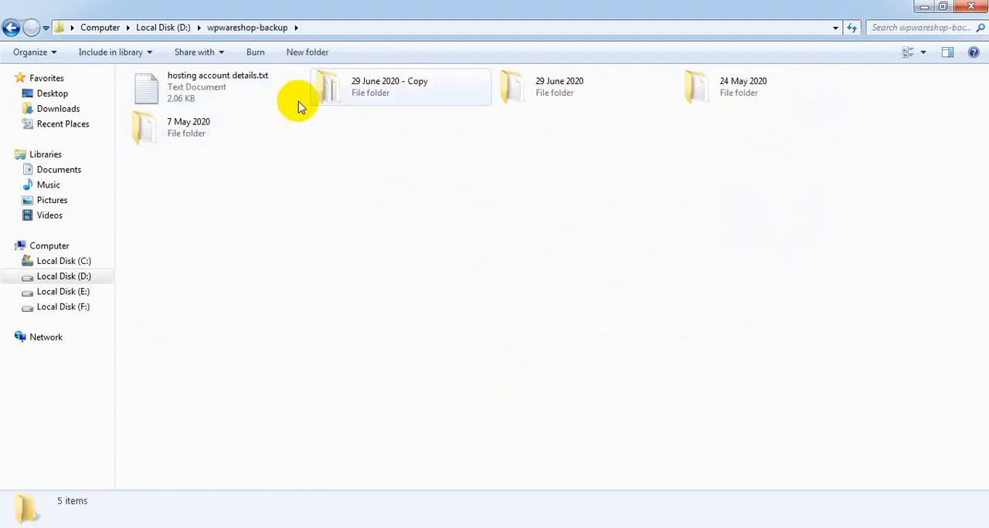
double_click(390, 87)
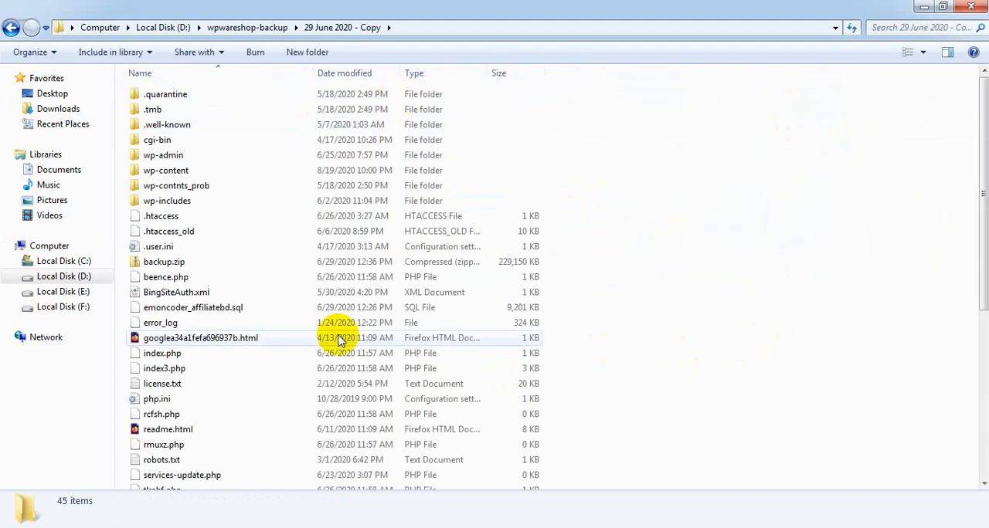
mouse_move(176, 201)
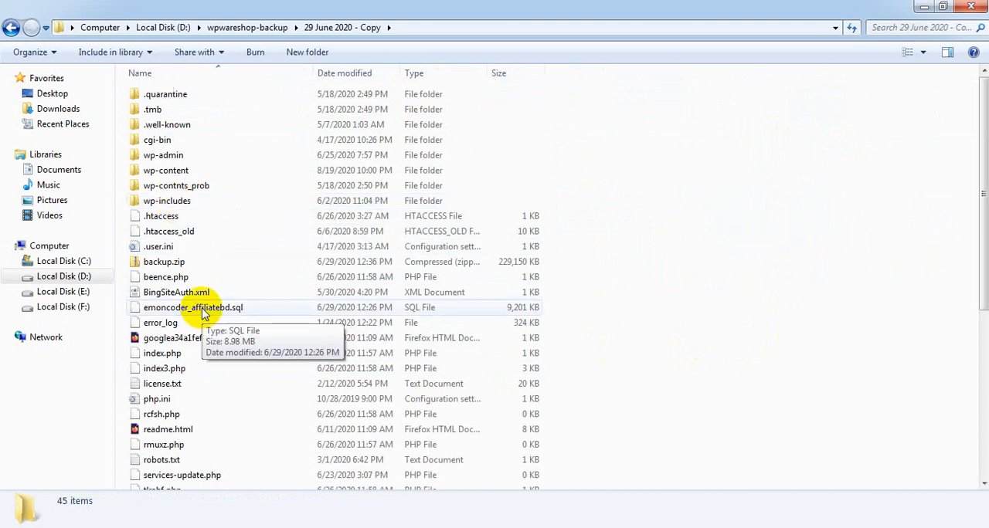
left_click(193, 308)
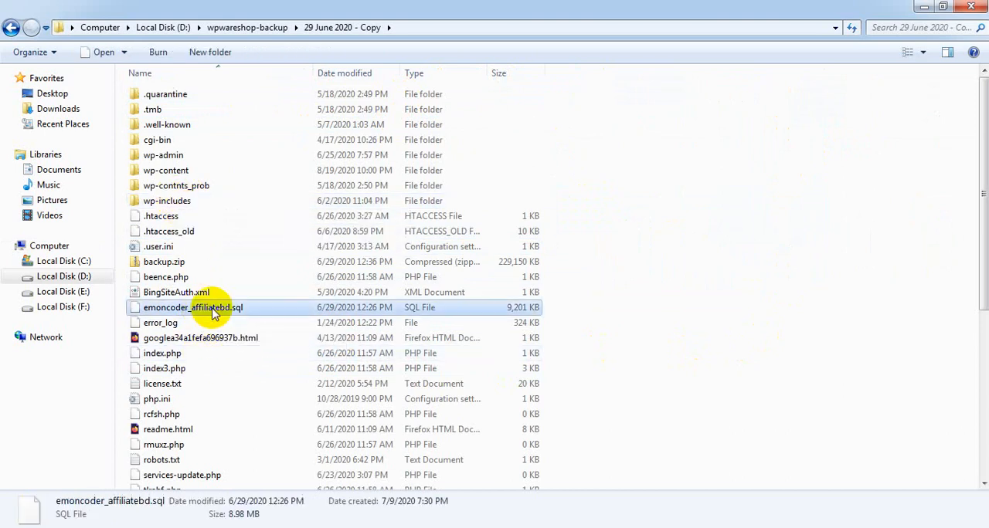
right_click(215, 307)
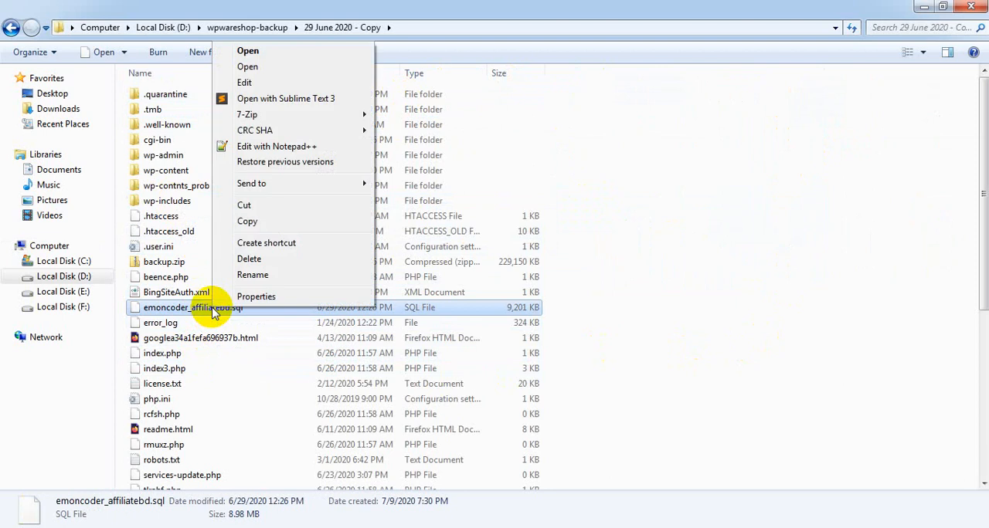
mouse_move(296, 147)
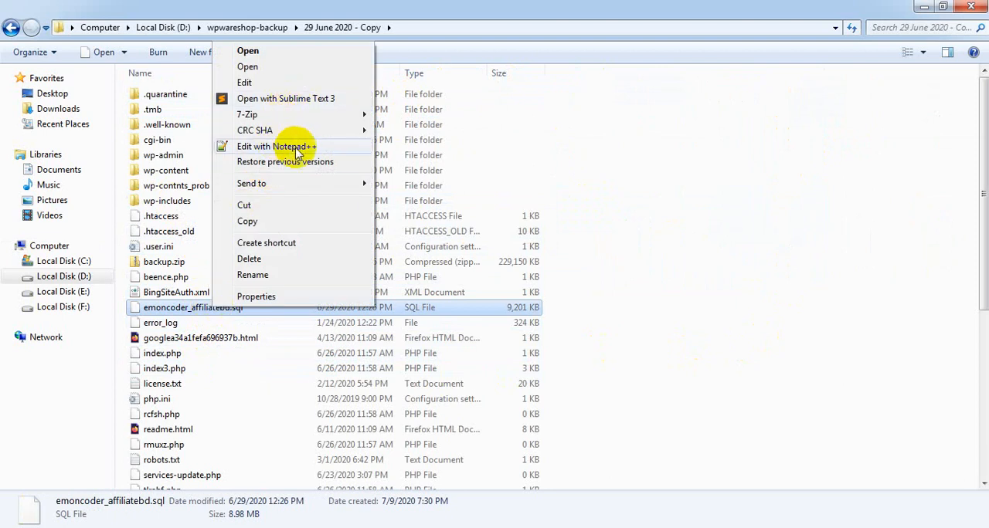
Edit the SQL file in Notepad++ and find the first 'definer' occurrence at line 34536.
left_click(275, 147)
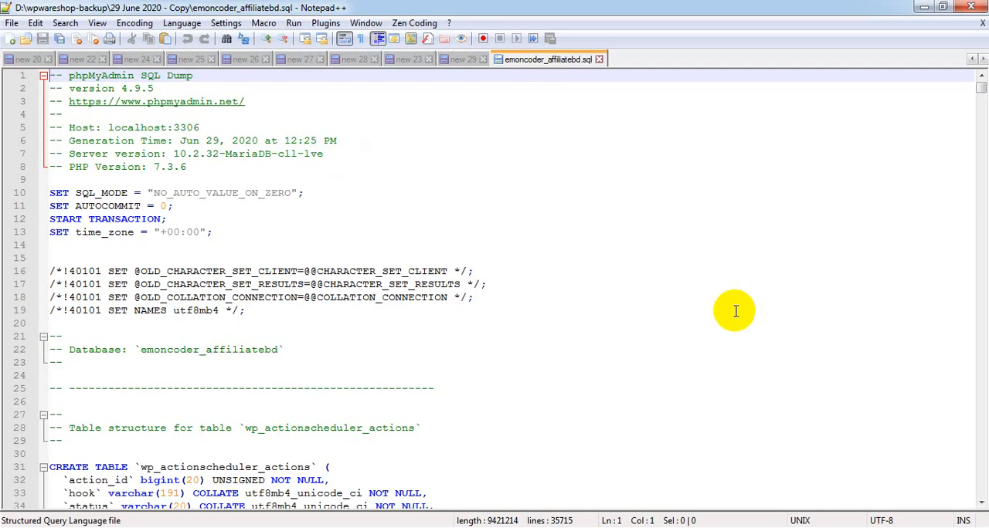
mouse_move(362, 330)
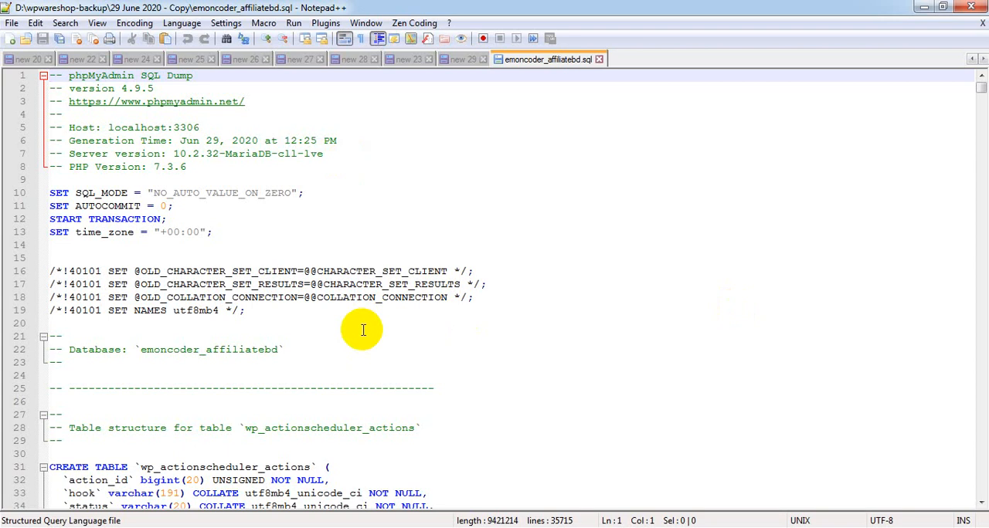
left_click(353, 336)
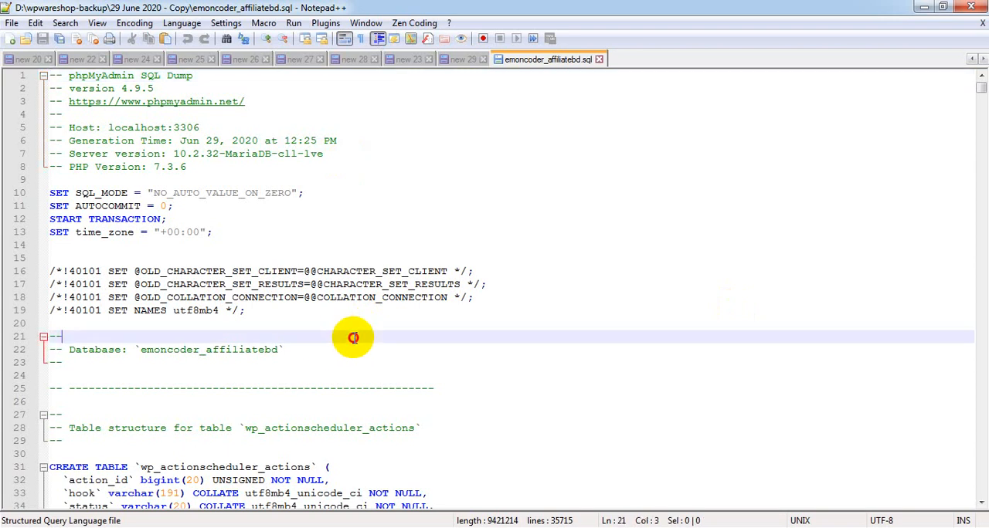
scroll("down", 3)
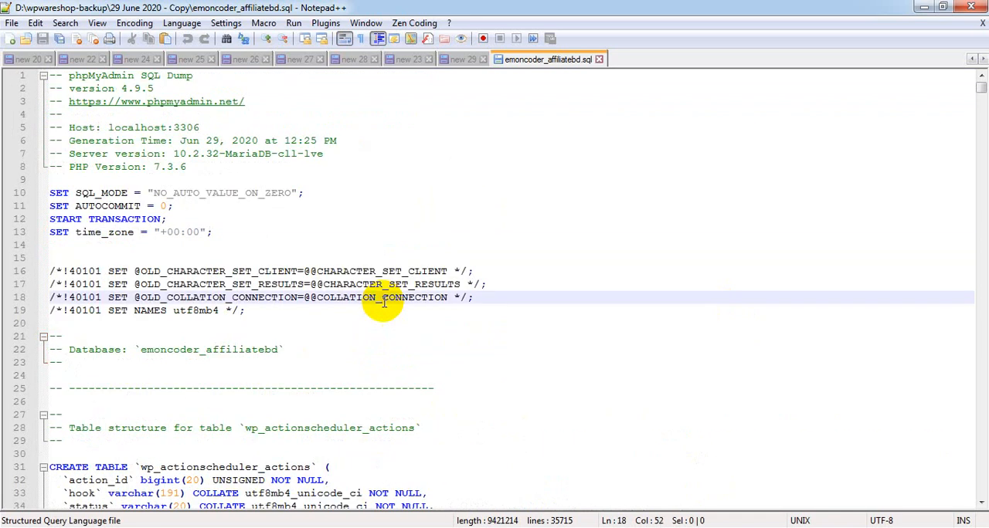
key("Ctrl+f")
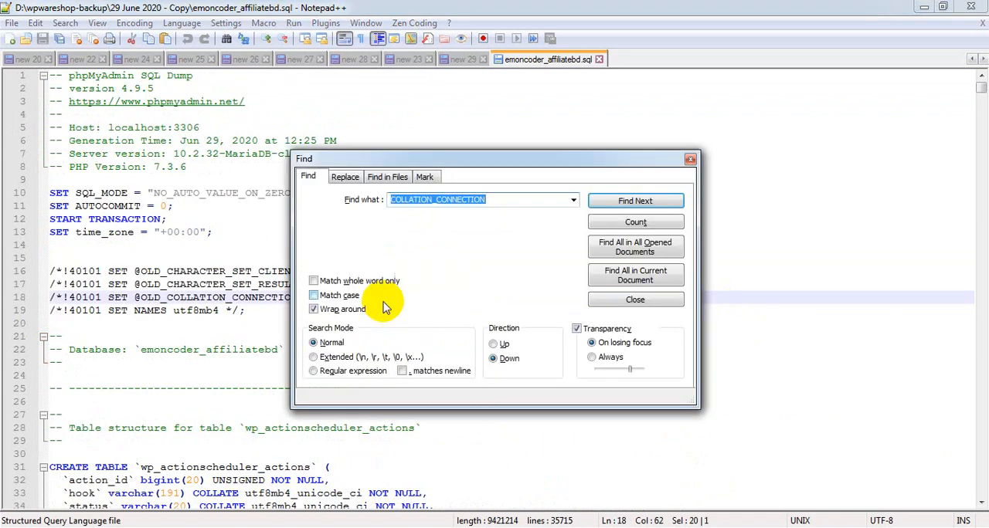
type("definer")
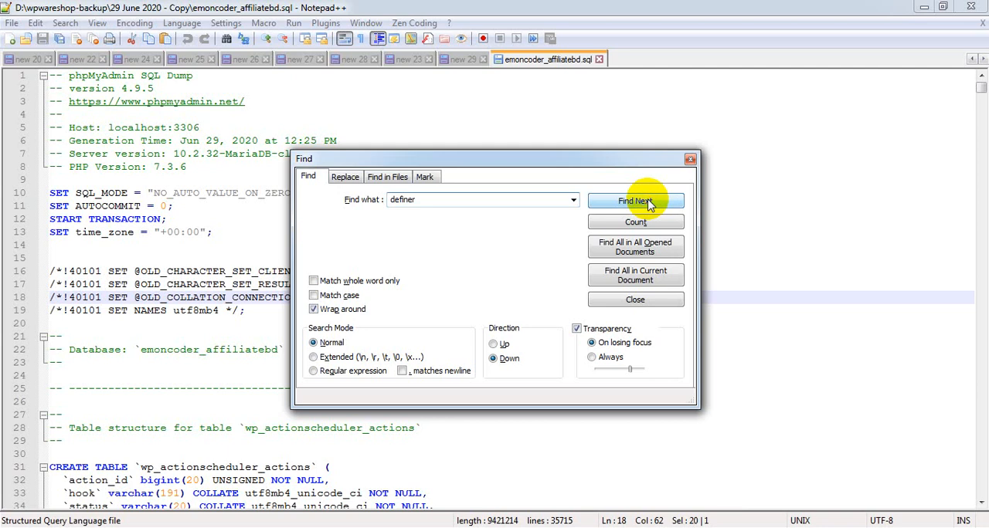
left_click(635, 200)
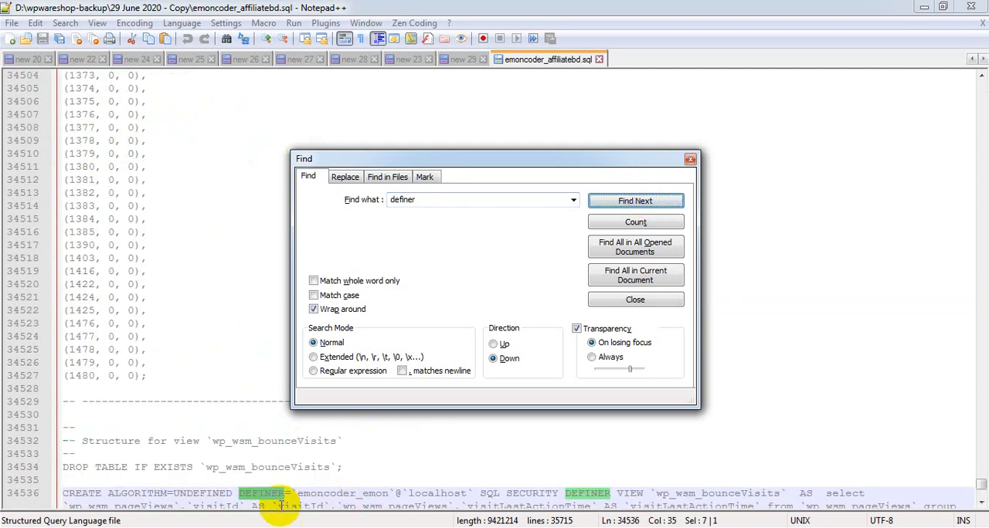
mouse_move(284, 518)
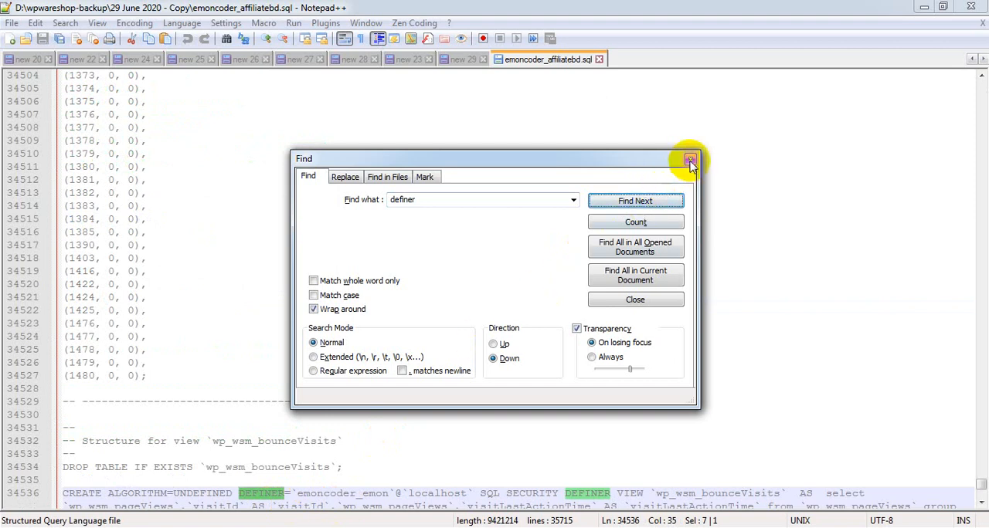
left_click(687, 161)
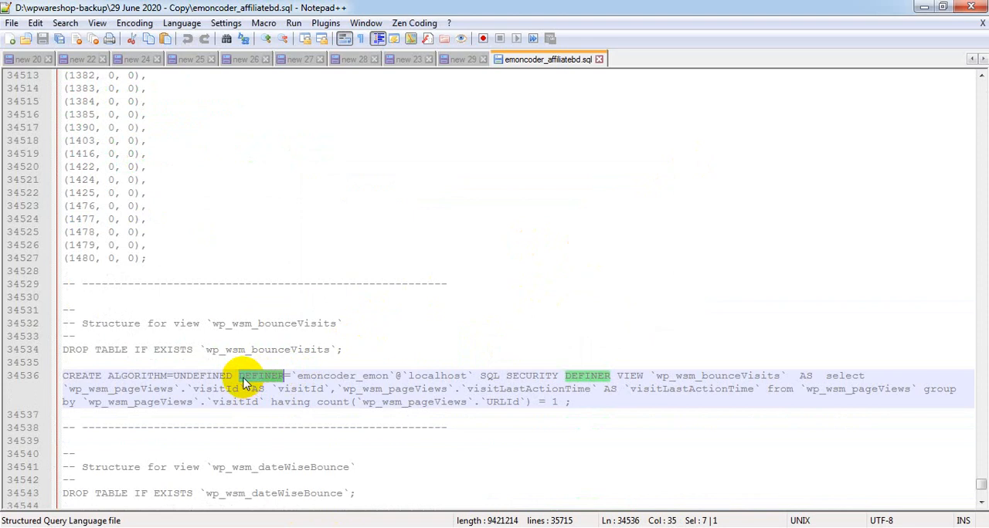
Select the DEFINER=`emoncoder_emon`@`localhost` clause and bring up its copy options.
left_click(240, 377)
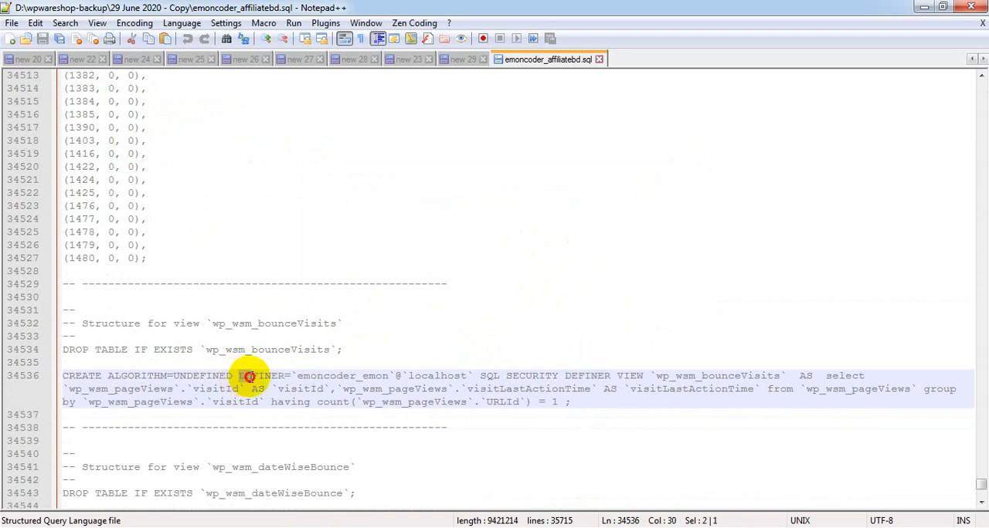
left_click_drag(247, 375, 414, 375)
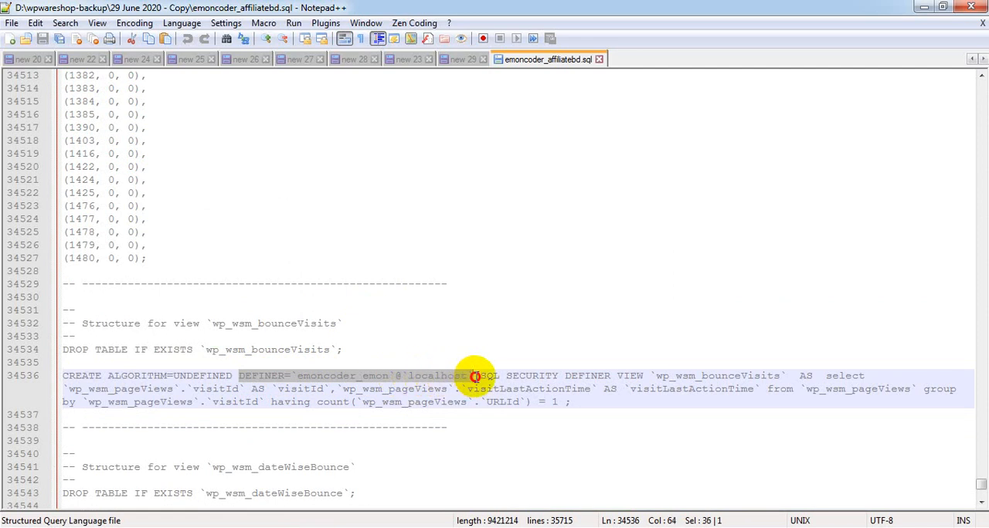
right_click(473, 374)
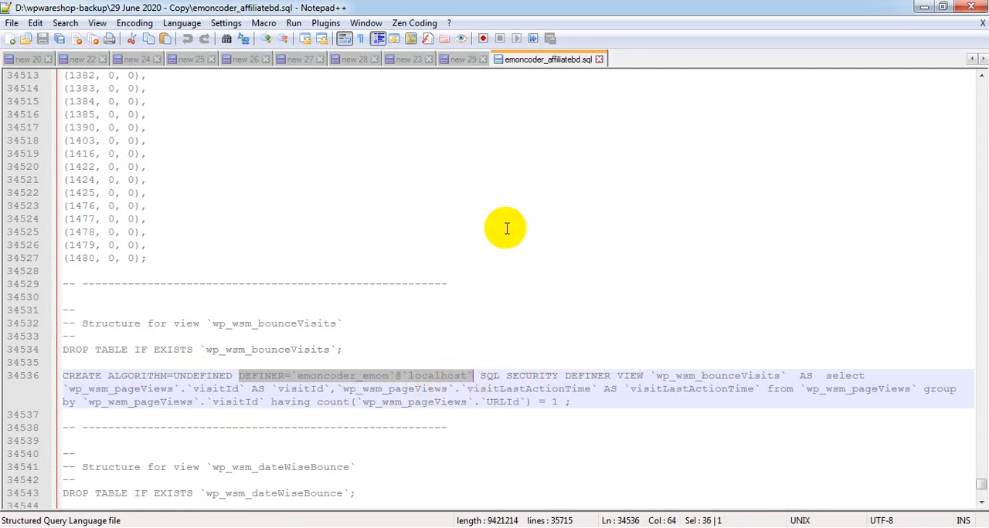
Set DEFINER=`emoncoder_emon`@`localhost` as the search text and move to Replace.
key("ctrl+f")
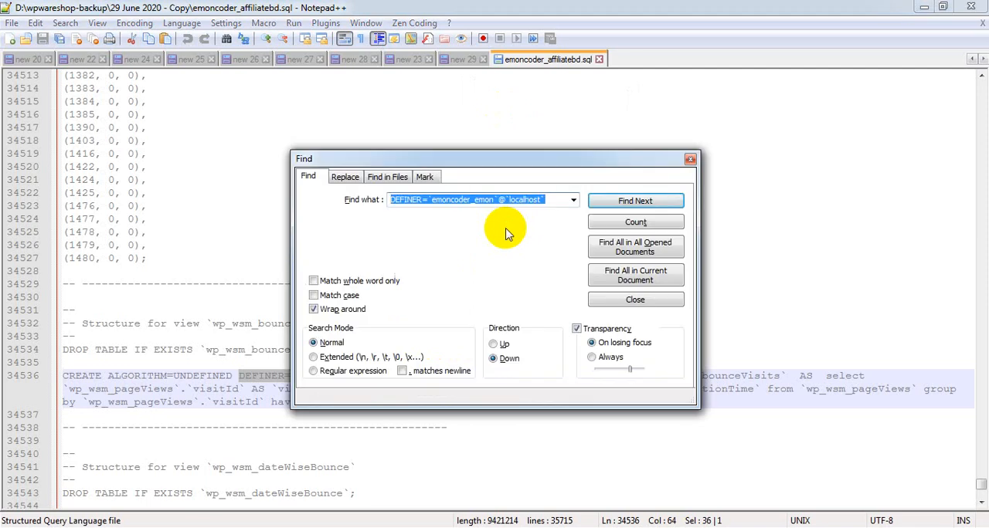
mouse_move(517, 207)
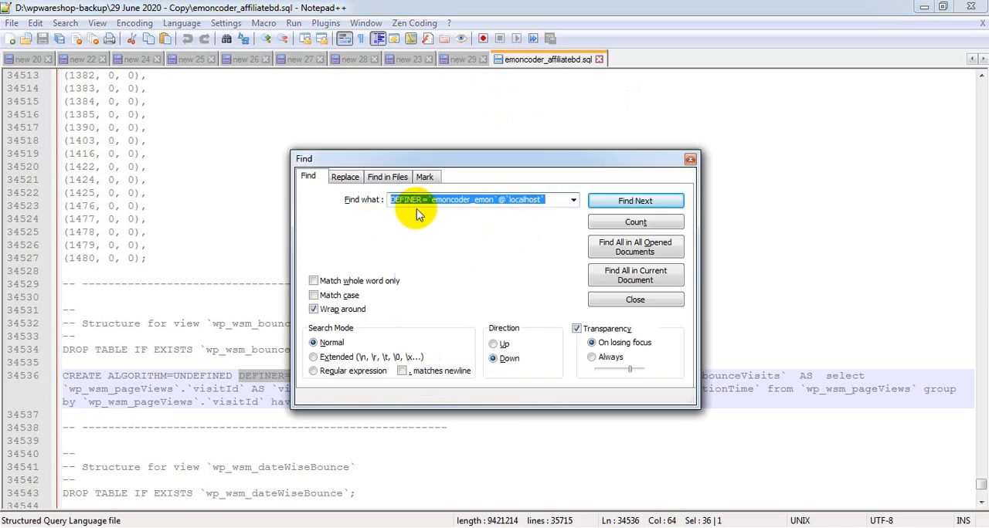
left_click(553, 199)
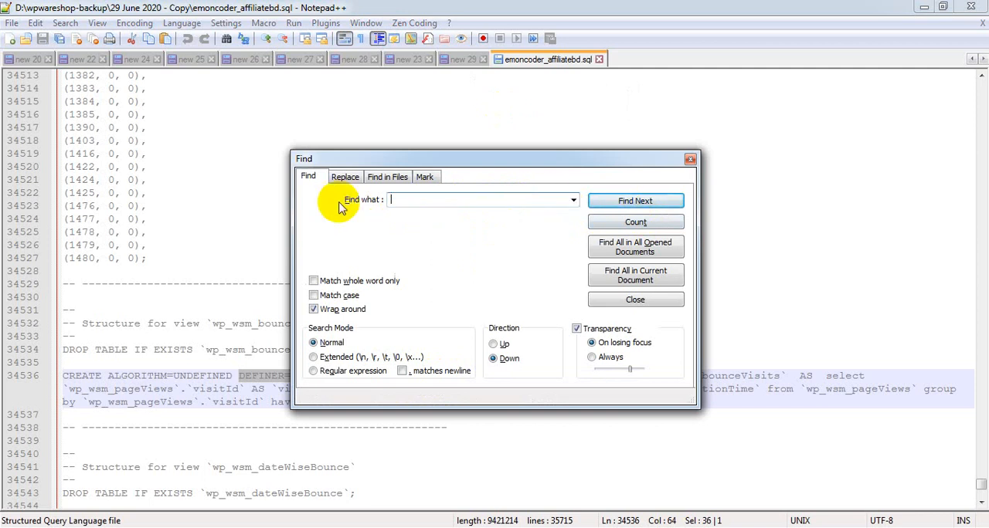
type("DEFINER=`emoncoder_emon`@`localhost`")
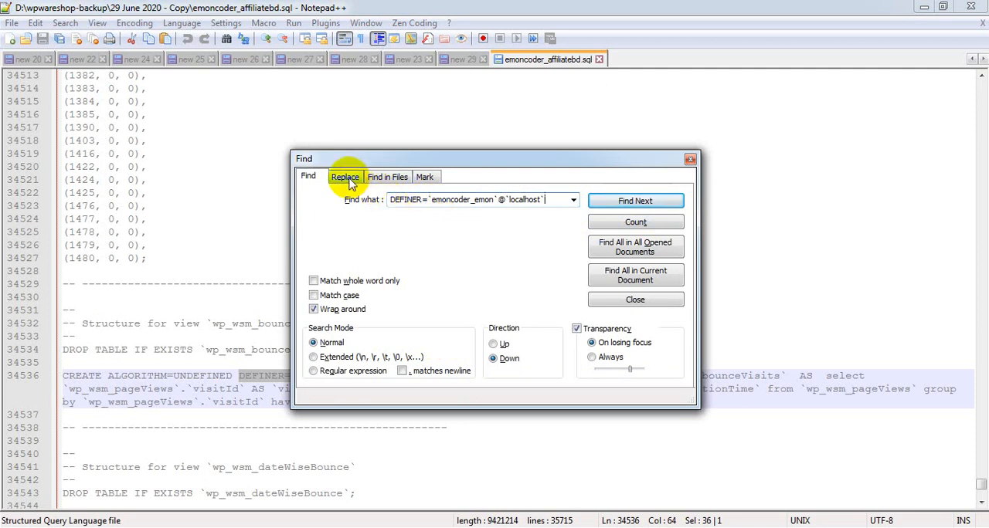
left_click(345, 176)
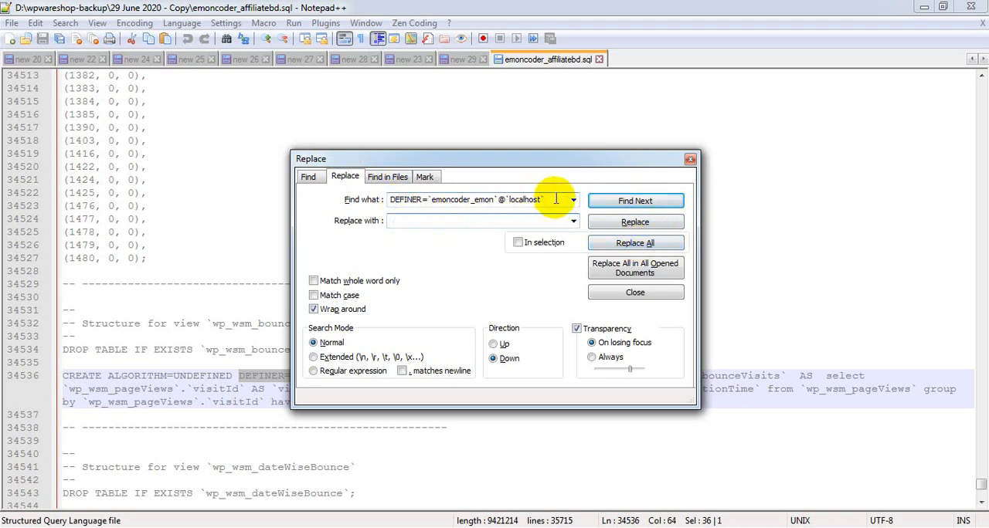
Replace all 19 DEFINER=`emoncoder_emon`@`localhost` clauses with nothing and close the dialog.
left_click(476, 220)
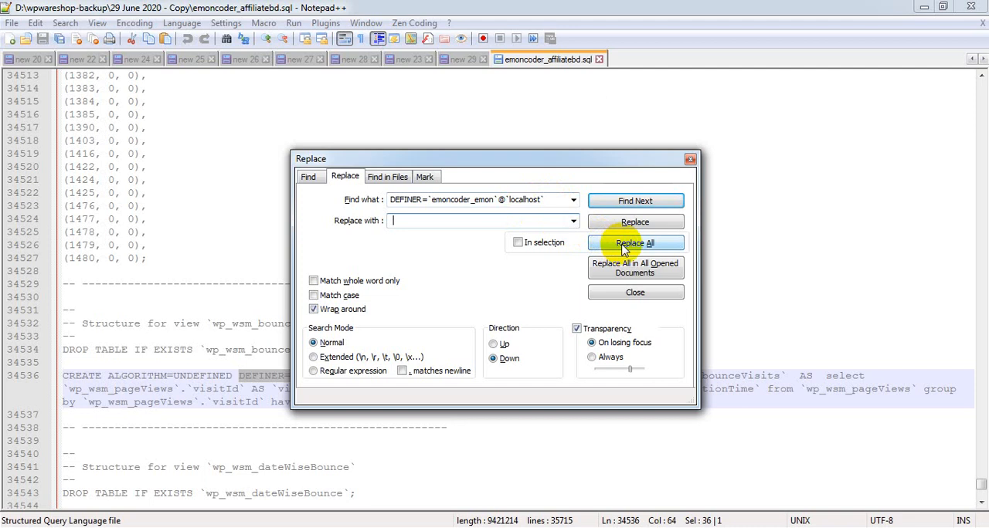
left_click(635, 242)
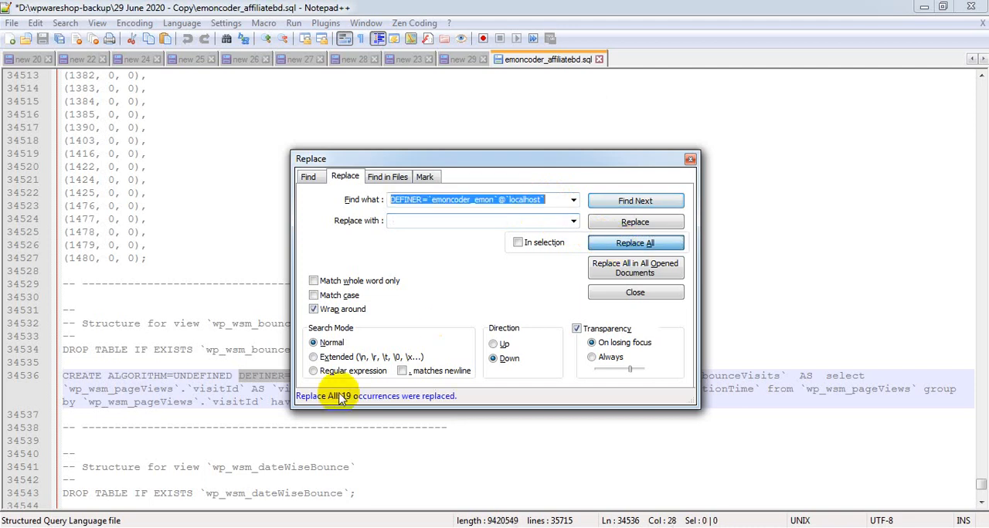
left_click(635, 242)
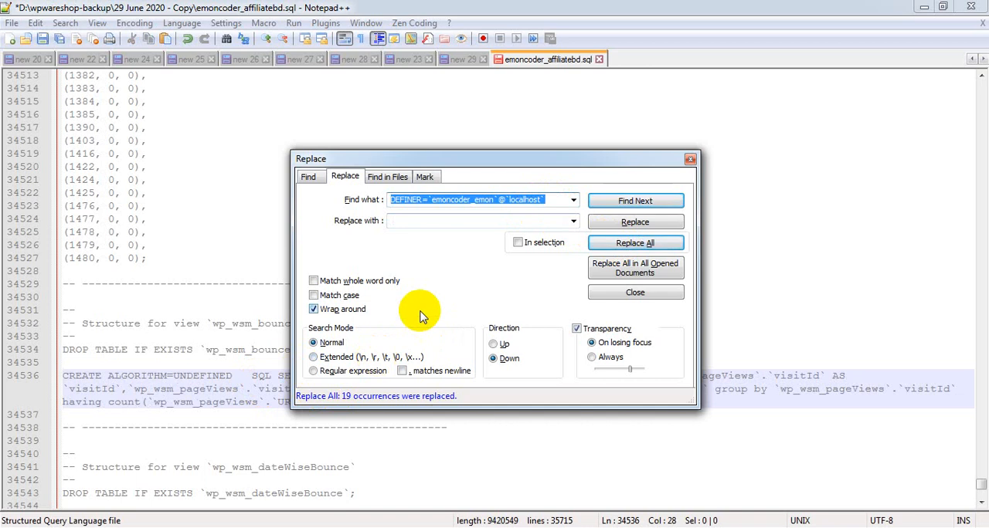
mouse_move(689, 161)
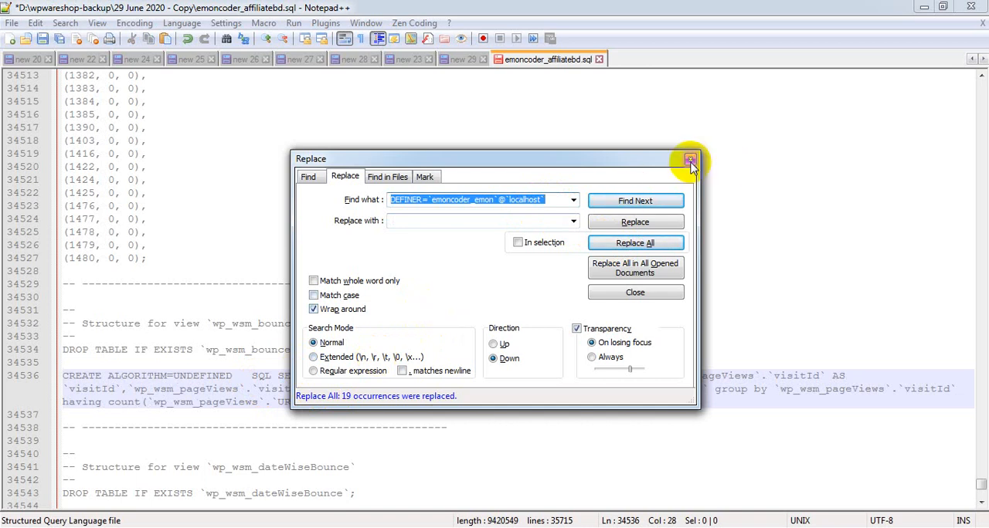
left_click(689, 161)
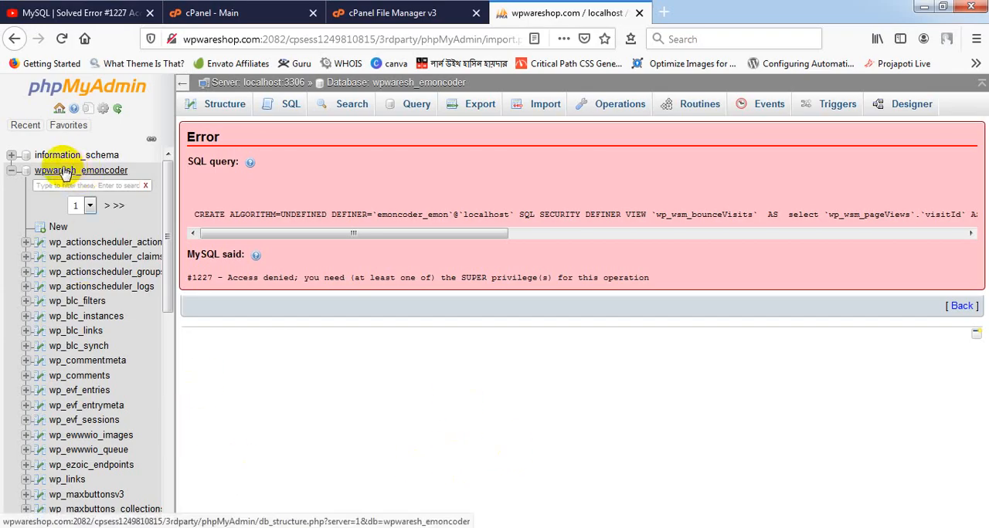
mouse_move(70, 170)
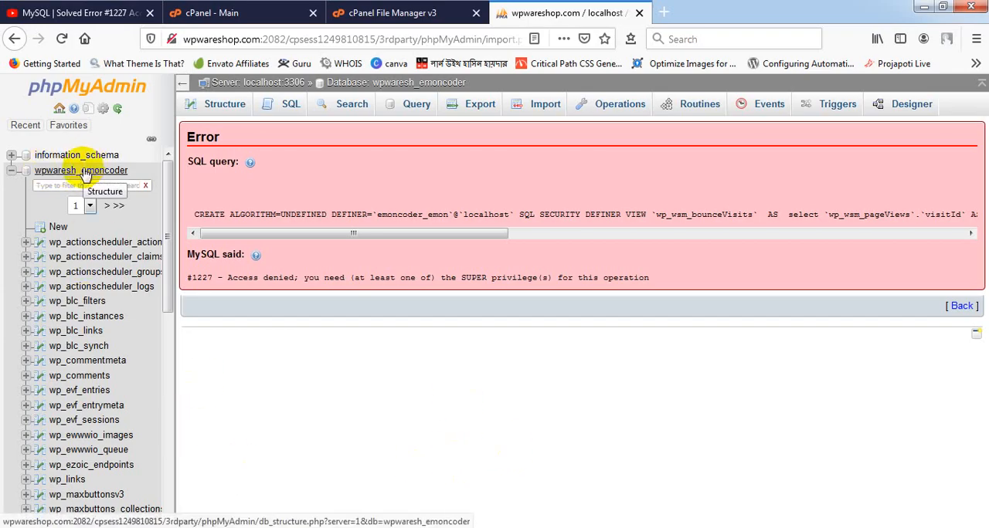
Drop all 101 checked tables from wpwaresh_emoncoder, leaving it empty.
left_click(81, 170)
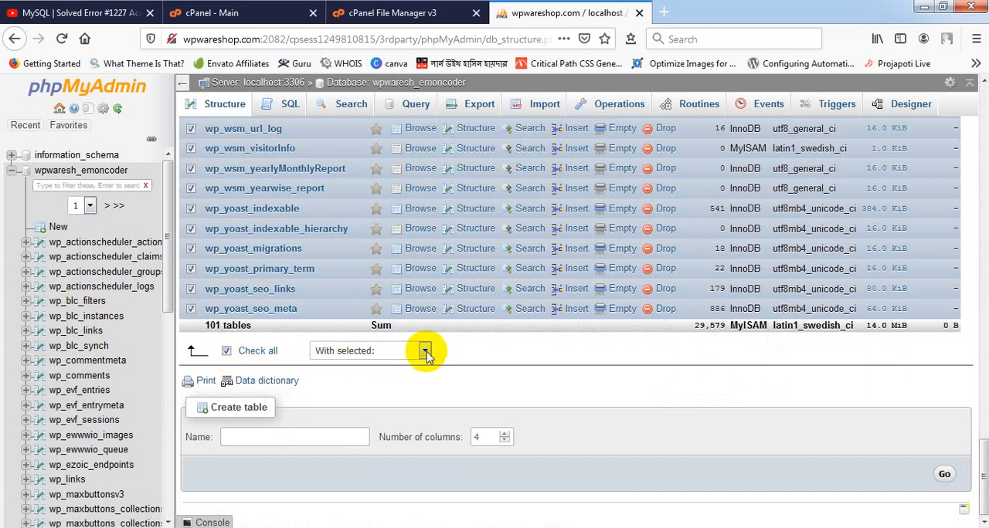
left_click(424, 350)
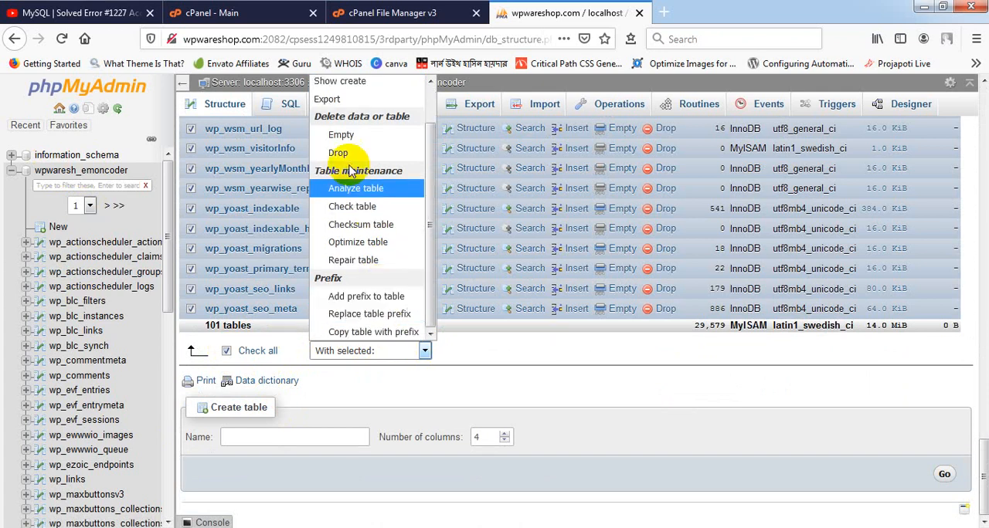
left_click(337, 153)
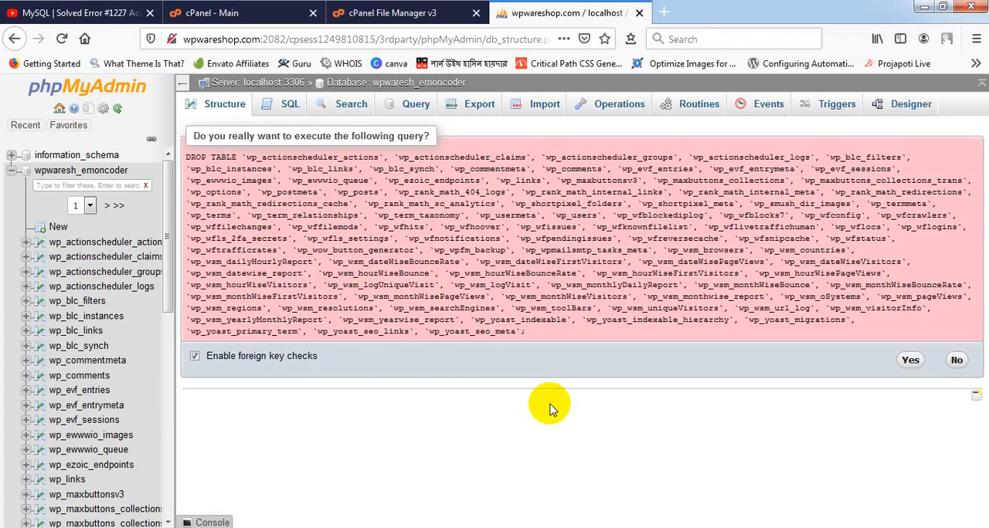
mouse_move(909, 365)
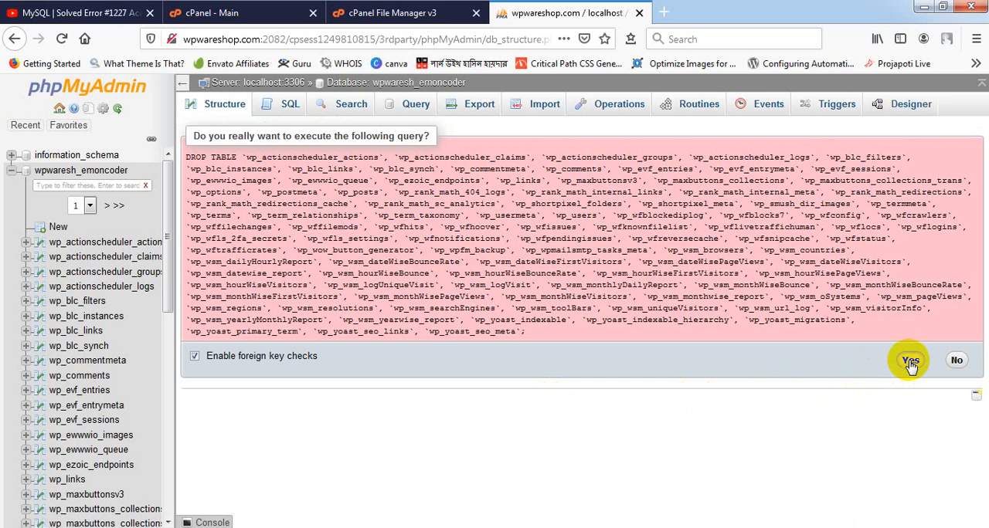
left_click(909, 360)
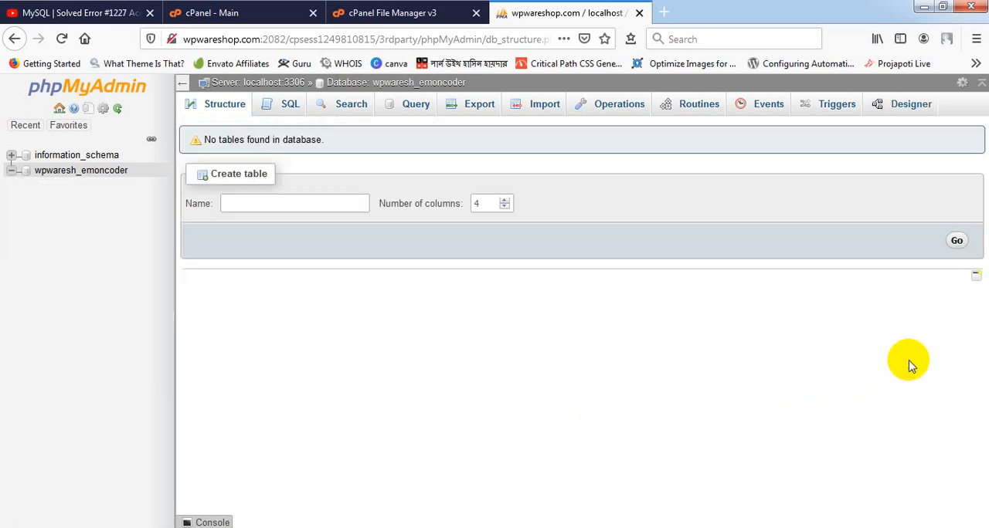
mouse_move(111, 170)
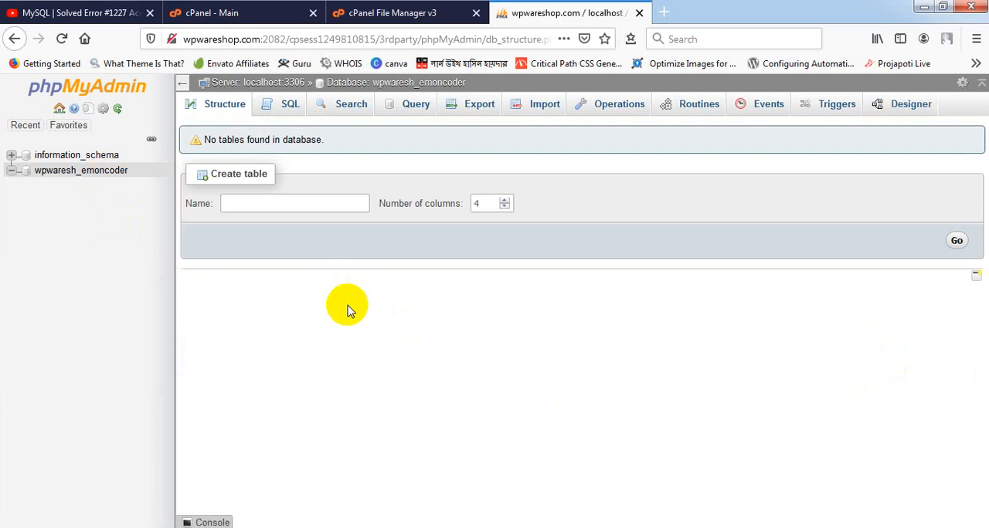
mouse_move(540, 104)
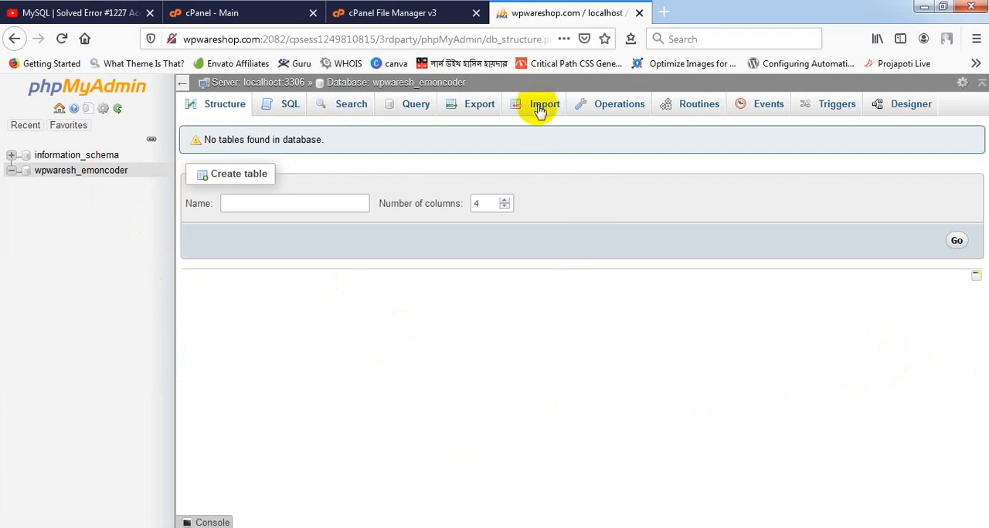
Choose the edited emoncoder_affiliatebd.sql as the import file for the empty database.
left_click(538, 103)
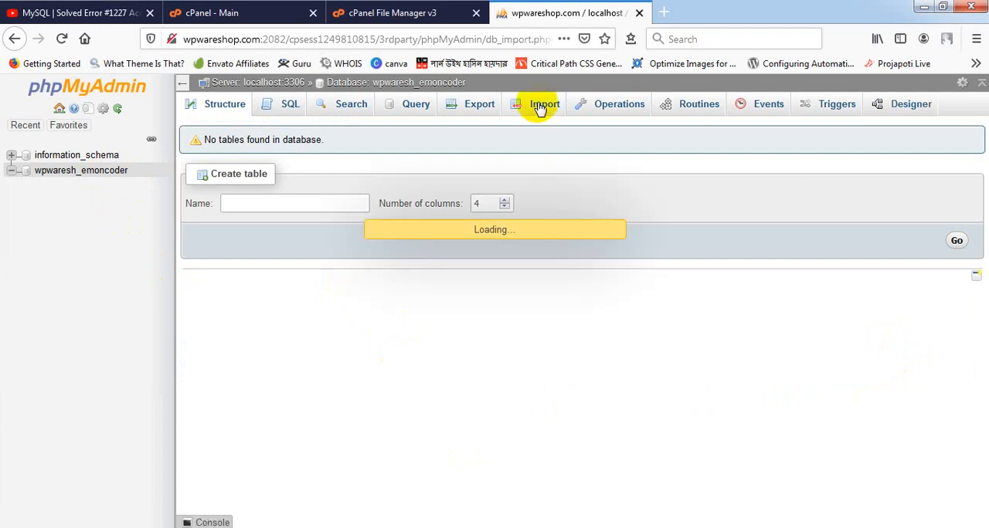
left_click(541, 103)
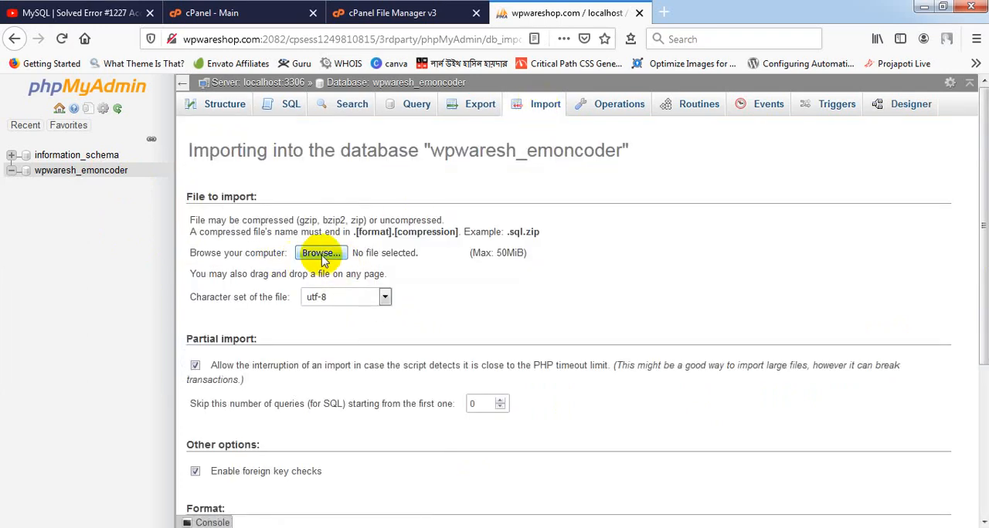
left_click(320, 253)
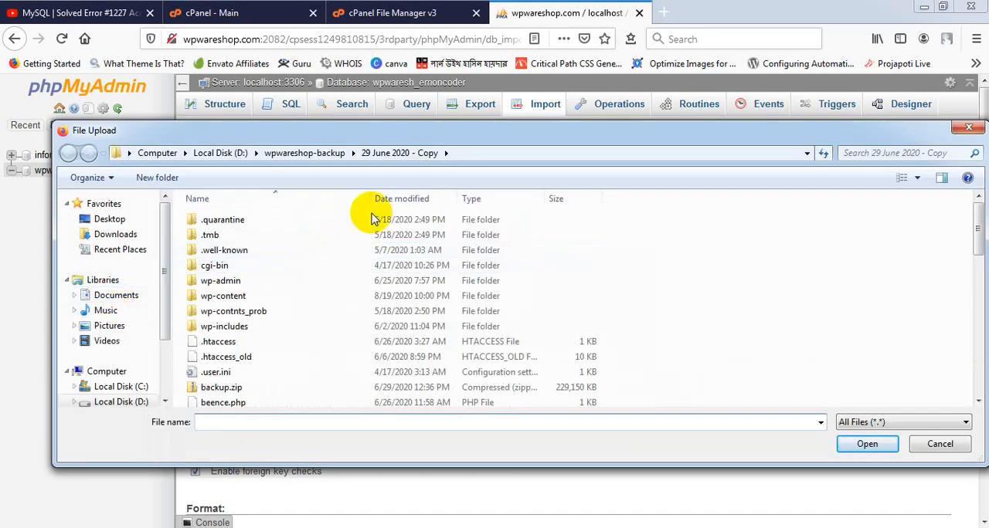
scroll("down", 3)
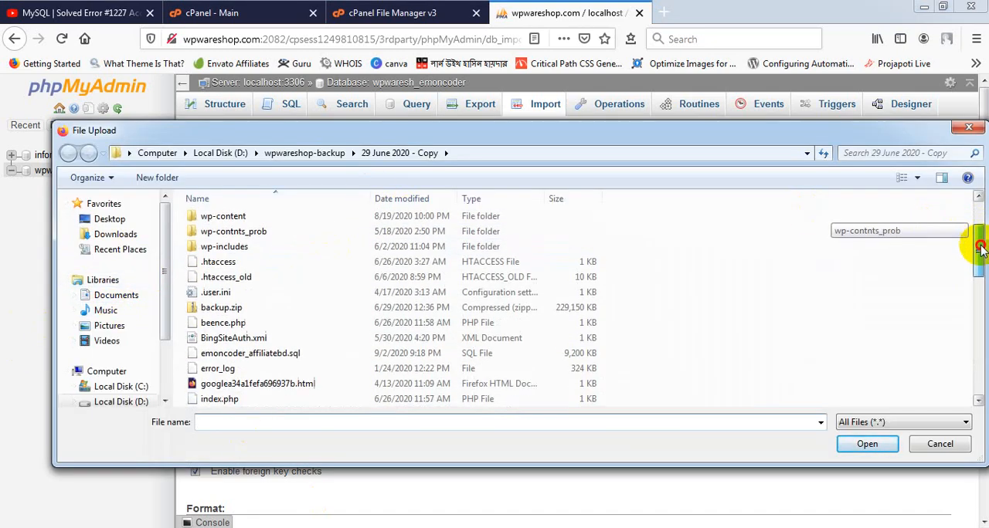
scroll("down", 3)
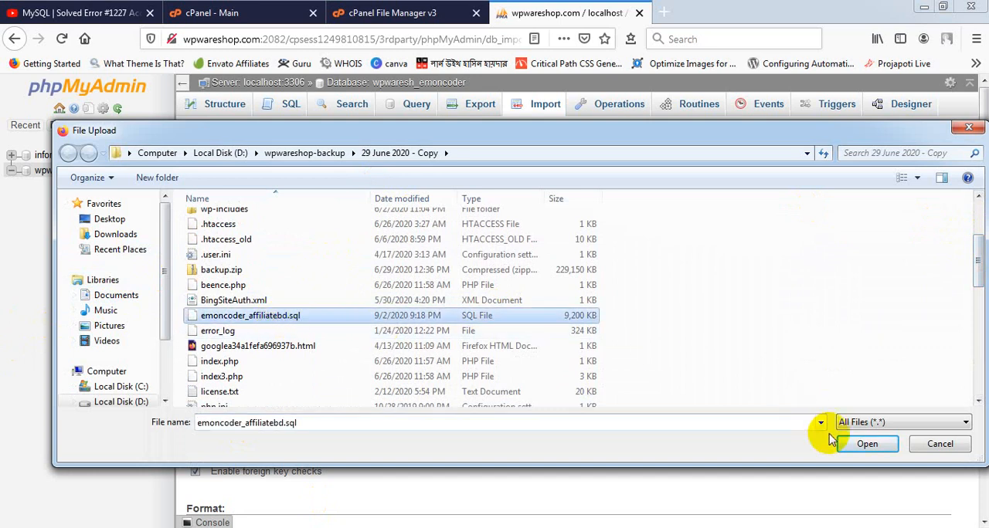
left_click(870, 445)
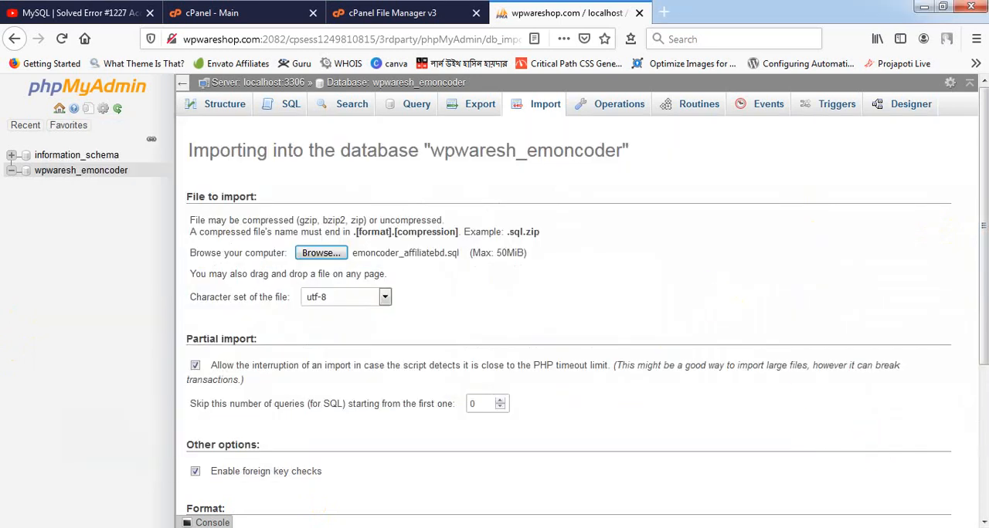
Run the SQL import with Go; it completes successfully with 510 queries executed.
scroll("down", 3)
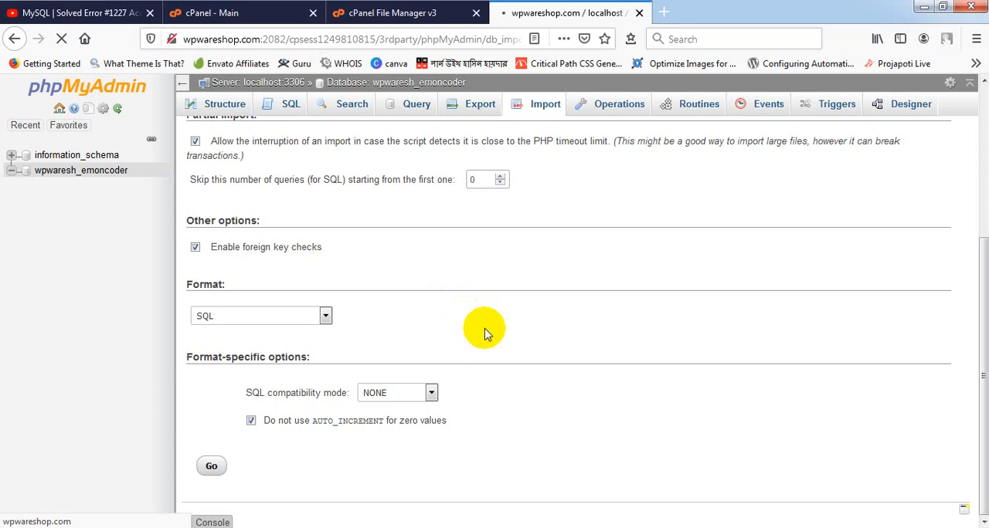
left_click(210, 465)
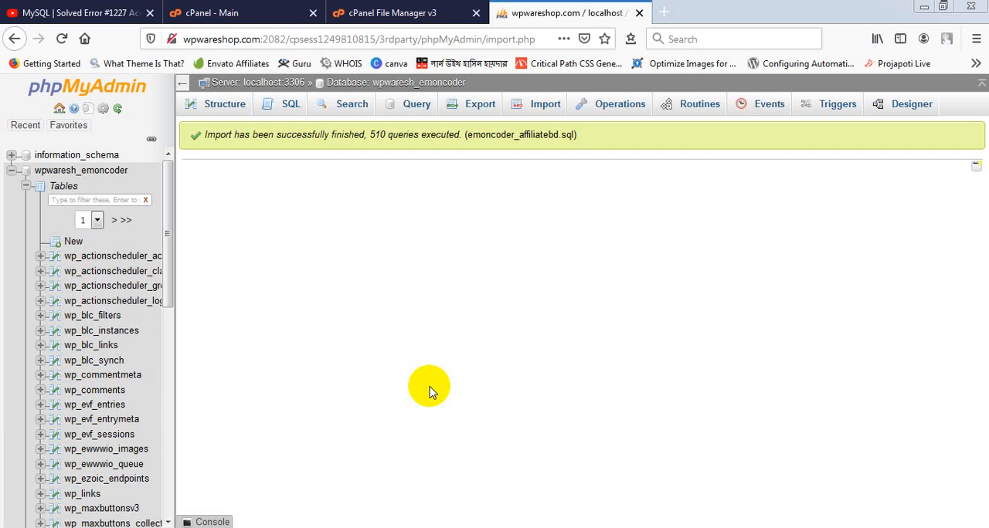
mouse_move(553, 351)
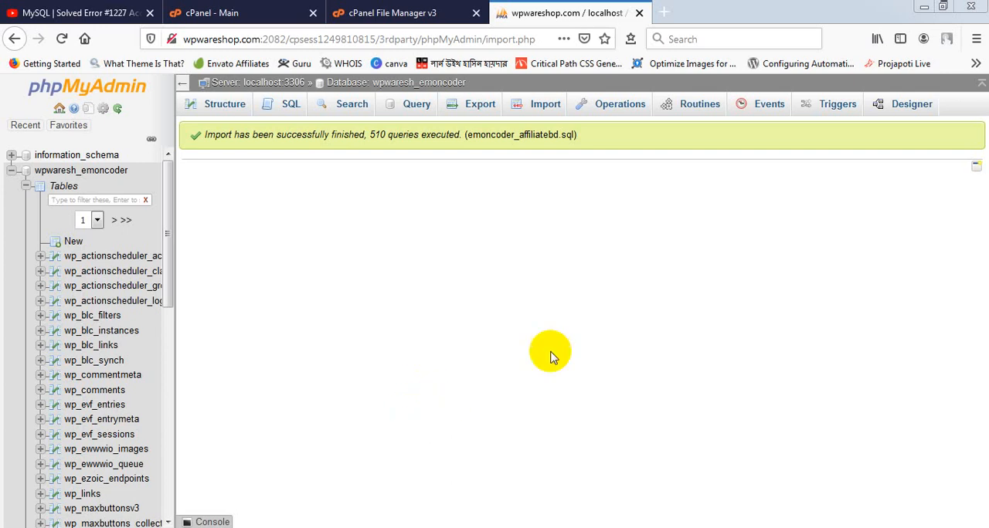
mouse_move(80, 171)
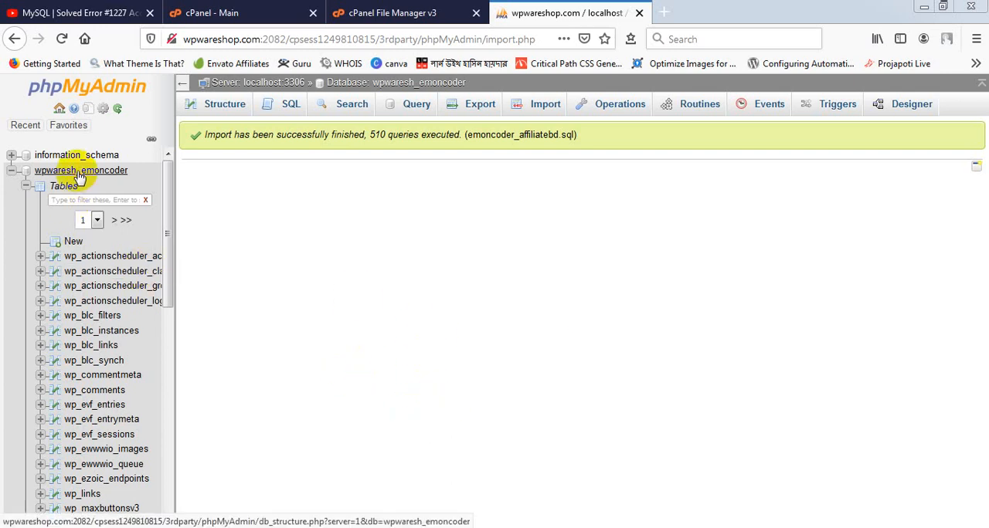
Display the wpwaresh_emoncoder table list to confirm the imported wp_ tables hold rows.
left_click(81, 170)
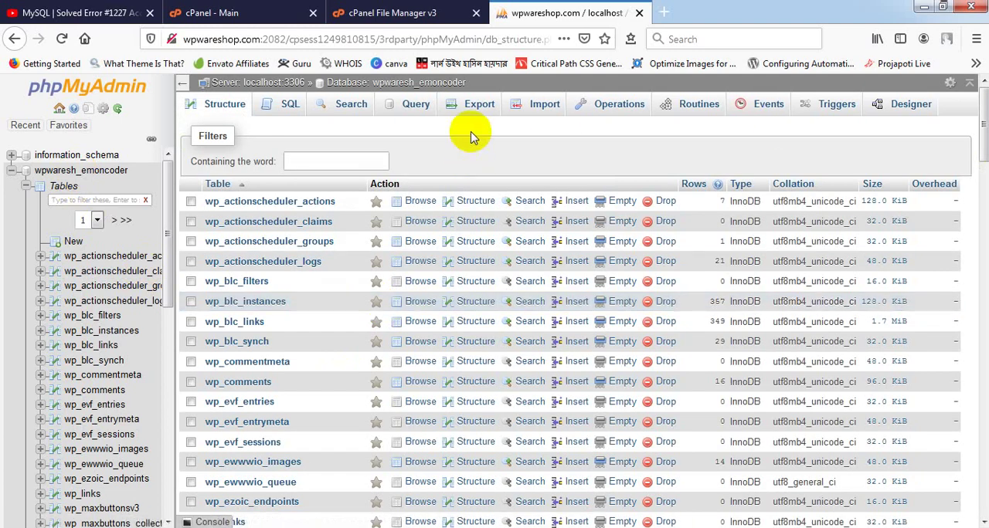
mouse_move(430, 9)
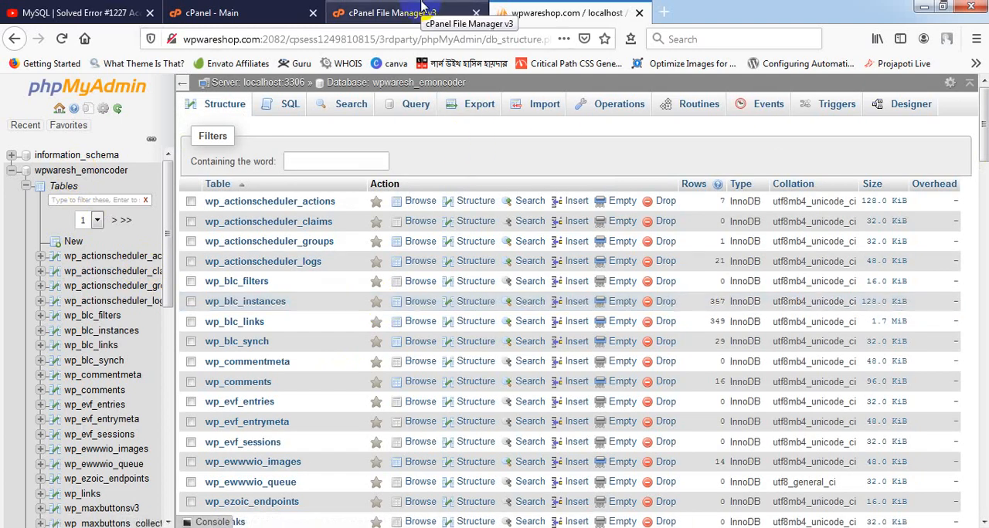